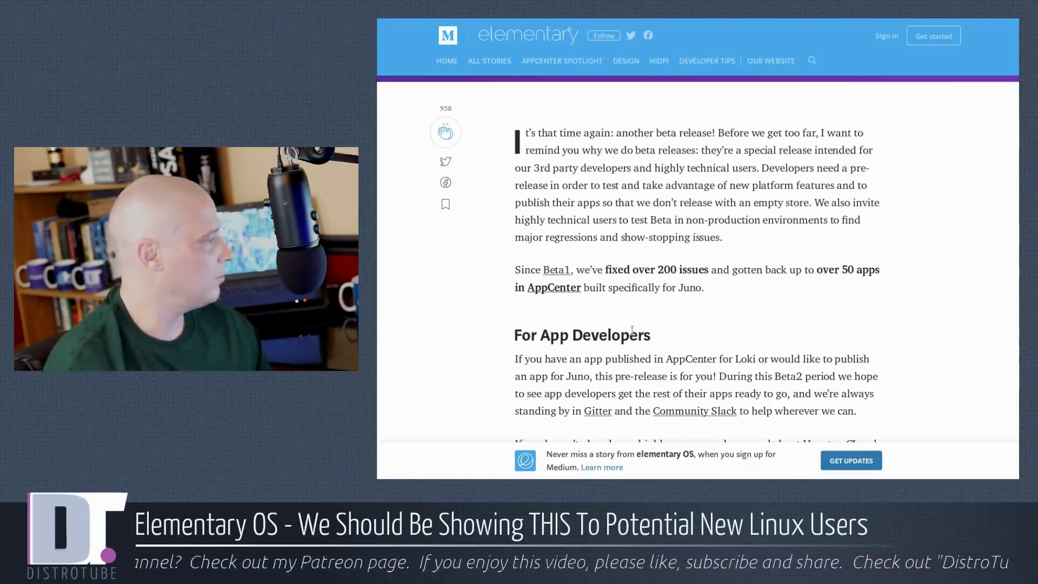
Scroll the Juno Beta 2 Medium post from its introduction down to the Huge Disclaimers heading.
scroll("down", 3)
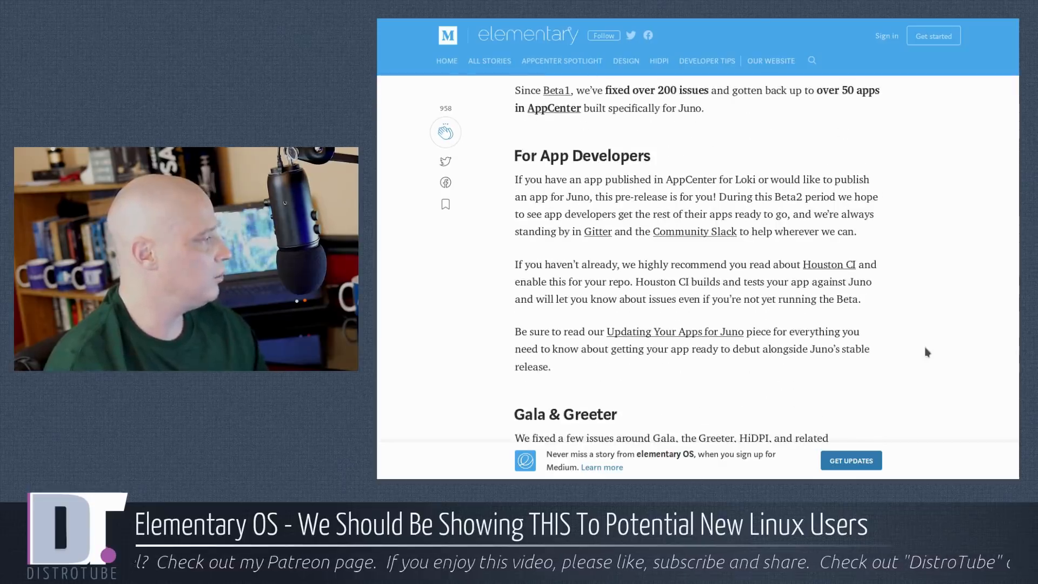
scroll("down", 3)
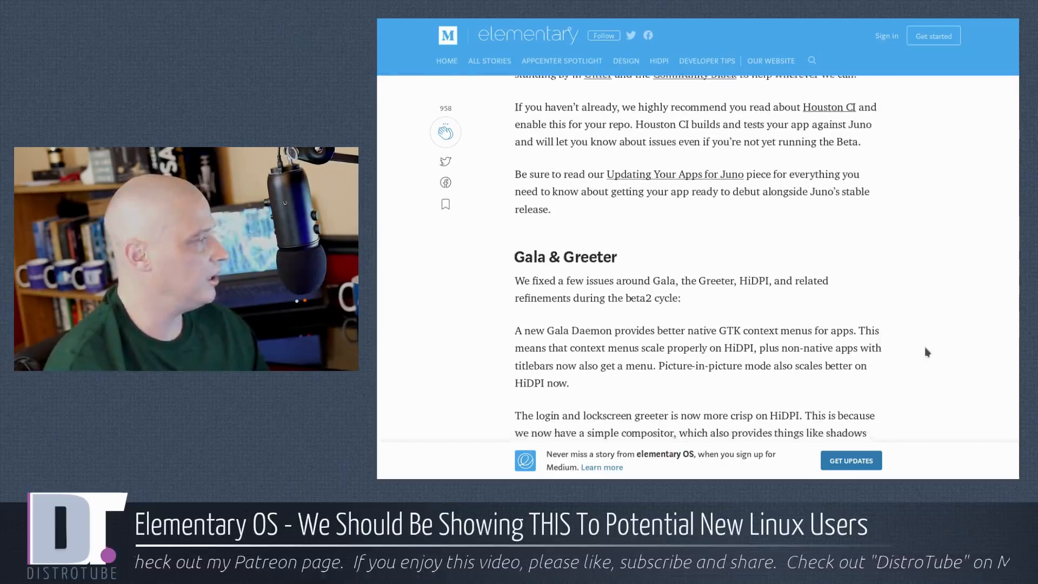
scroll("down", 3)
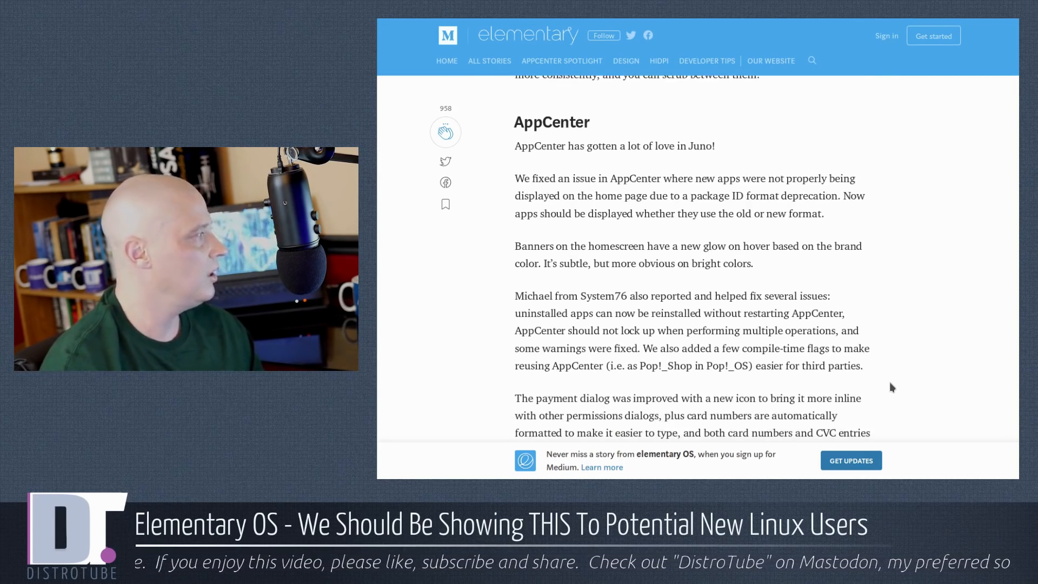
scroll("down", 3)
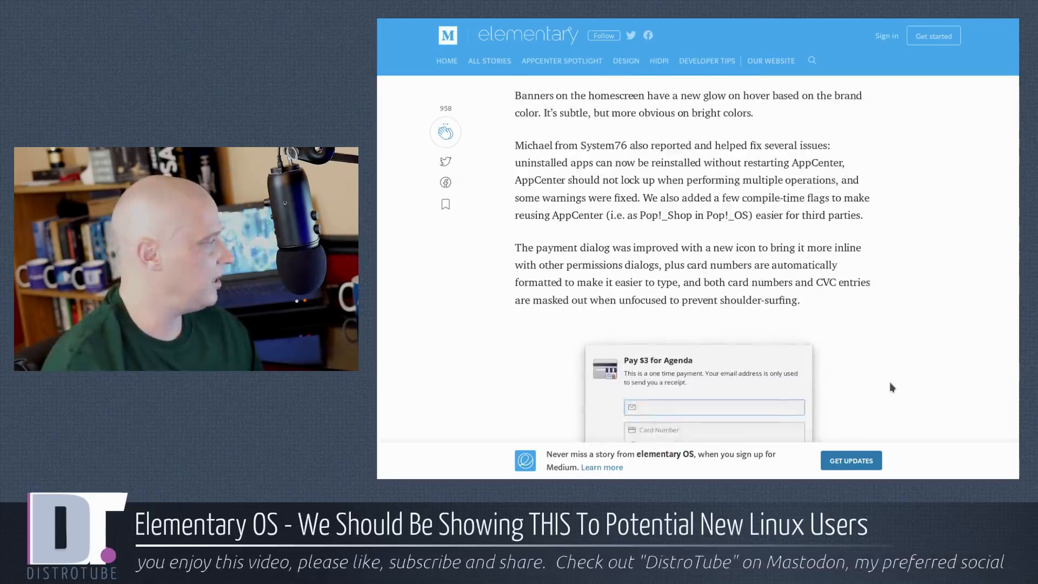
scroll("down", 3)
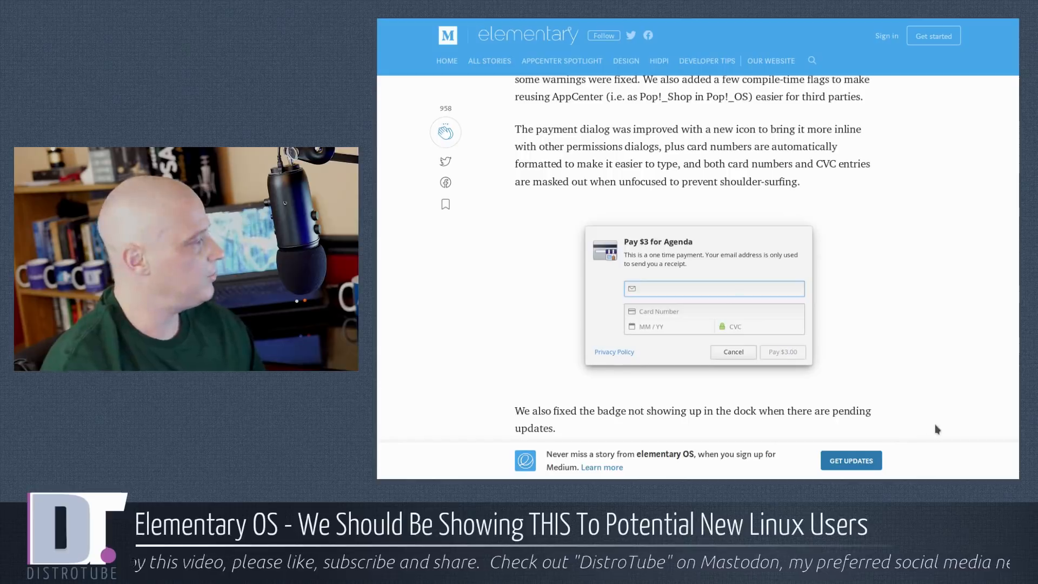
scroll("down", 3)
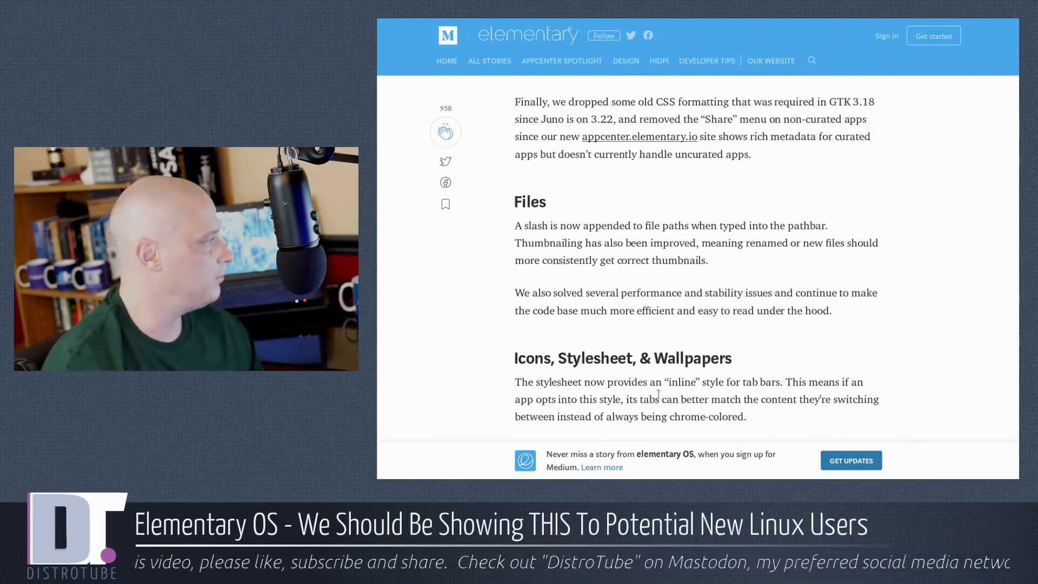
scroll("down", 3)
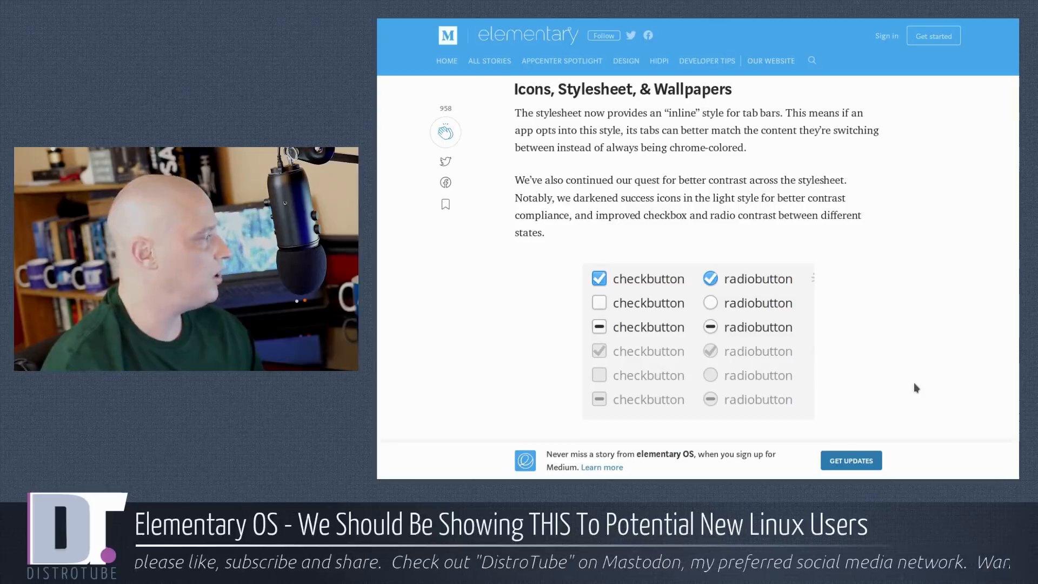
mouse_move(887, 442)
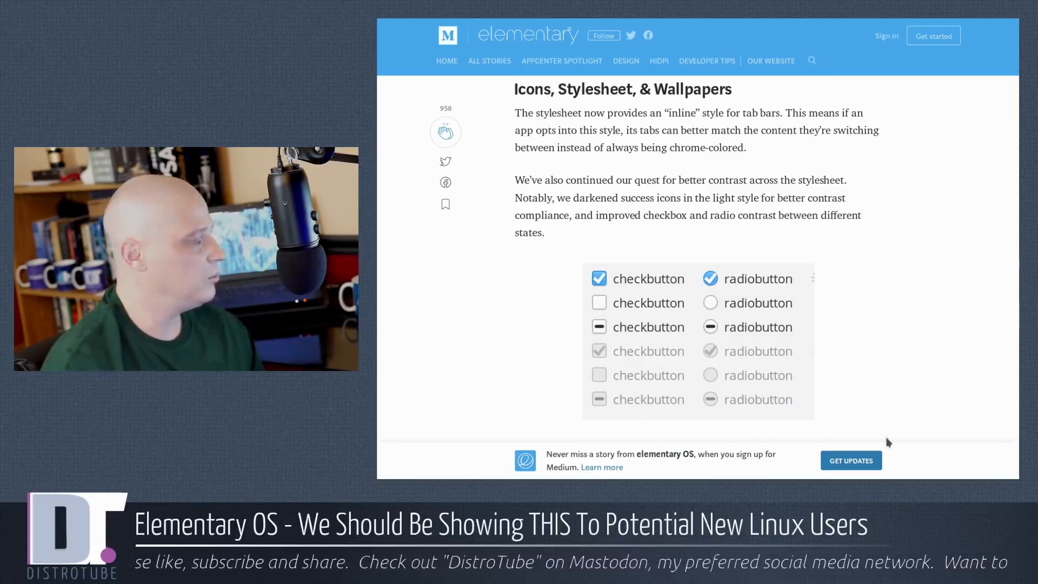
scroll("down", 3)
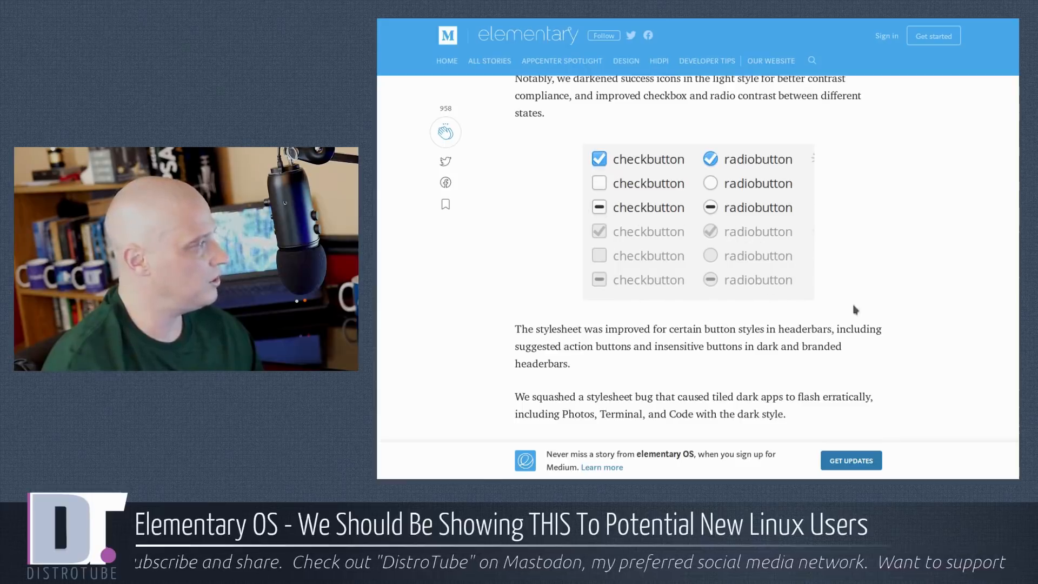
mouse_move(873, 350)
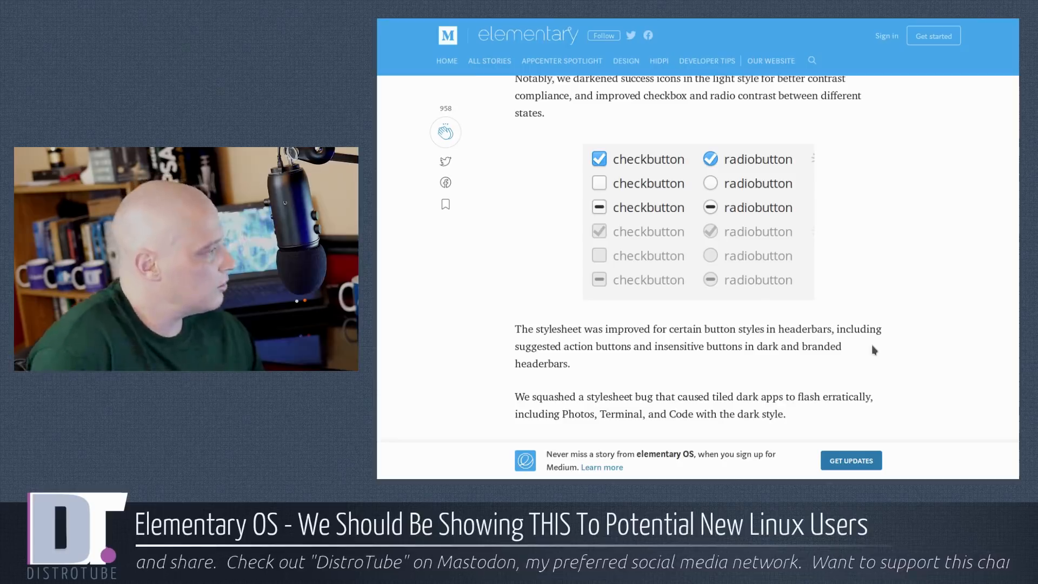
scroll("down", 3)
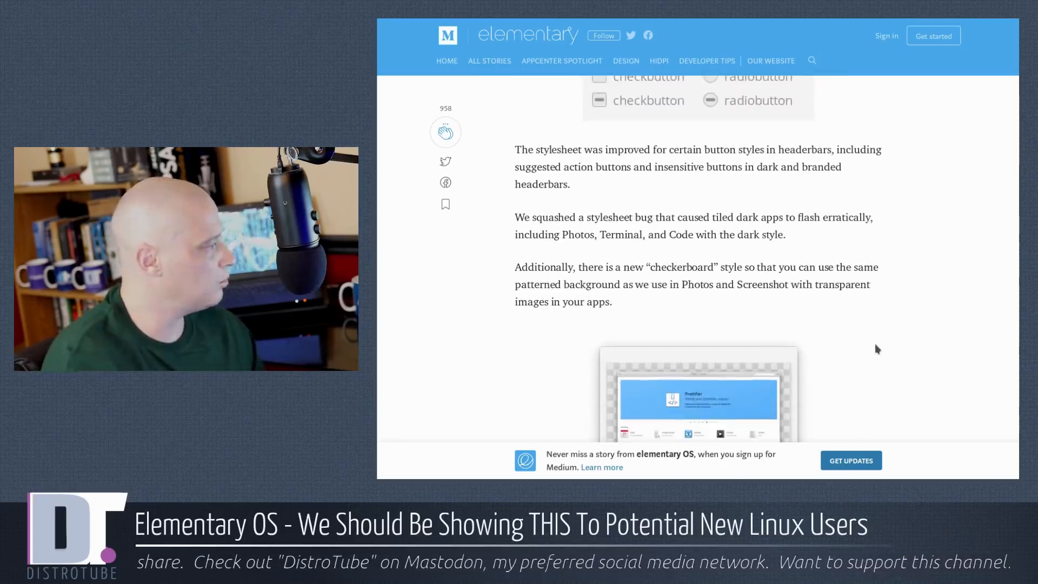
scroll("down", 3)
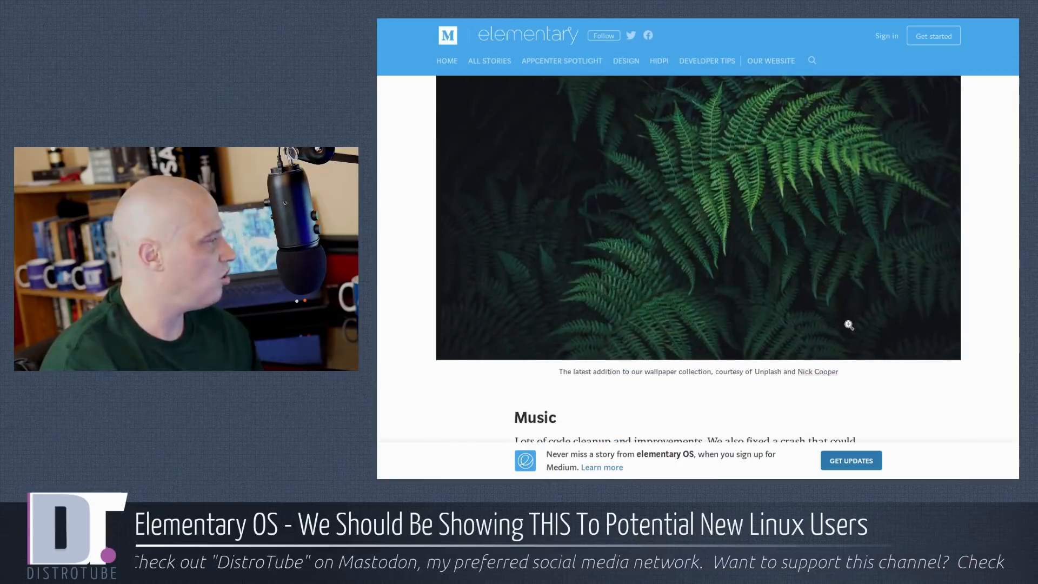
scroll("down", 3)
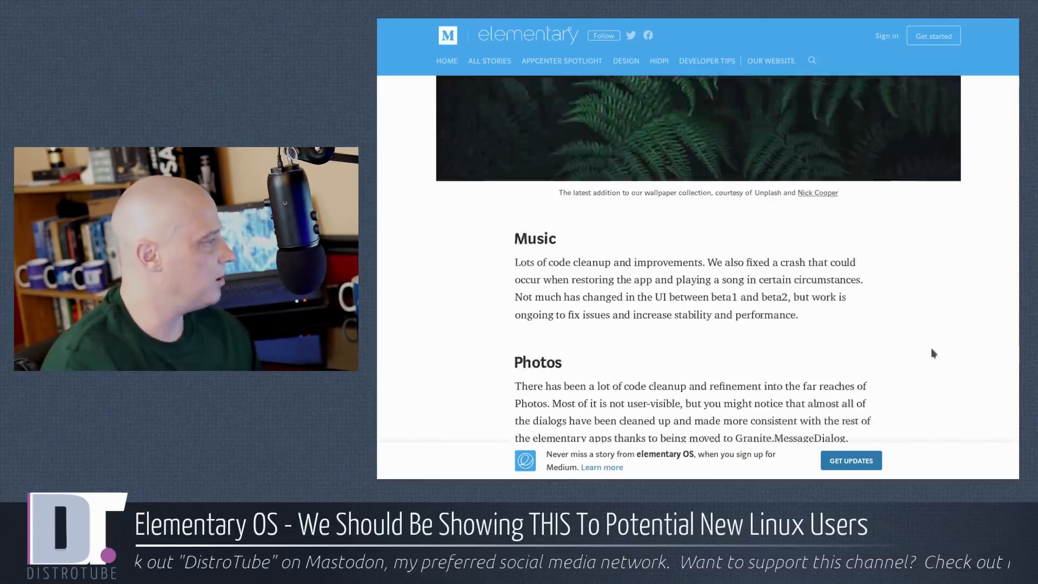
scroll("down", 3)
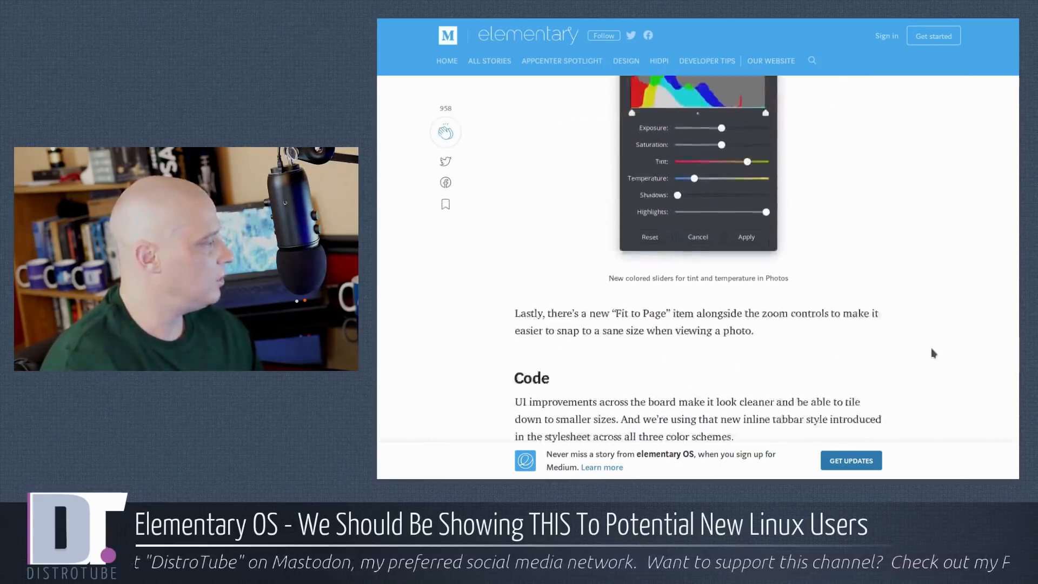
scroll("down", 3)
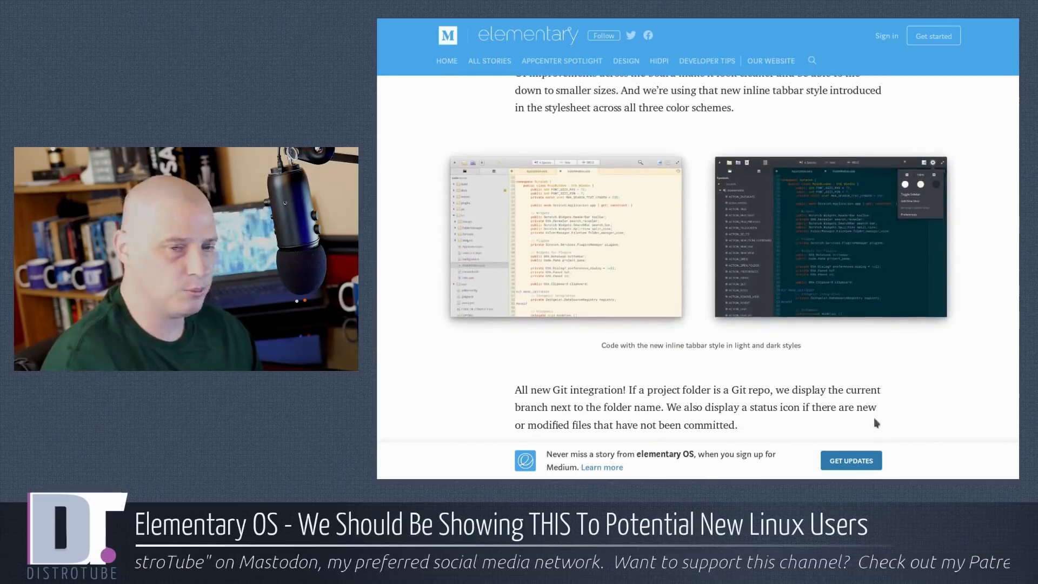
scroll("down", 3)
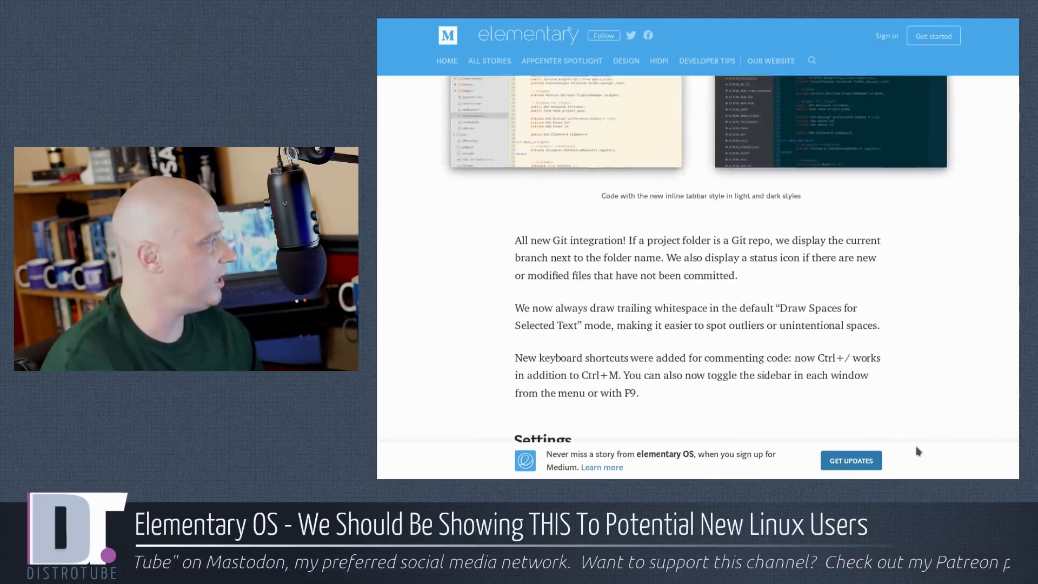
scroll("down", 3)
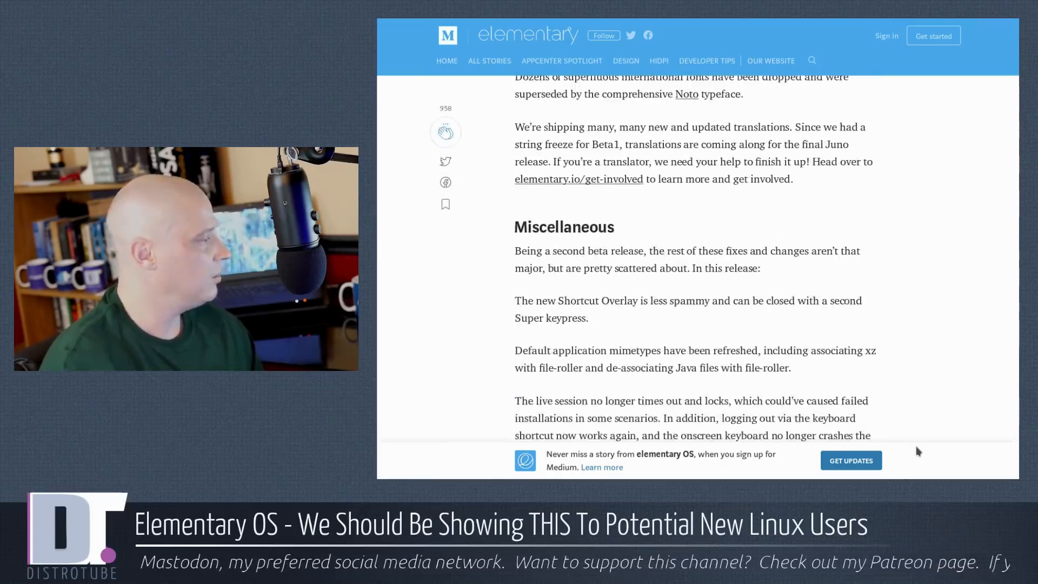
scroll("down", 3)
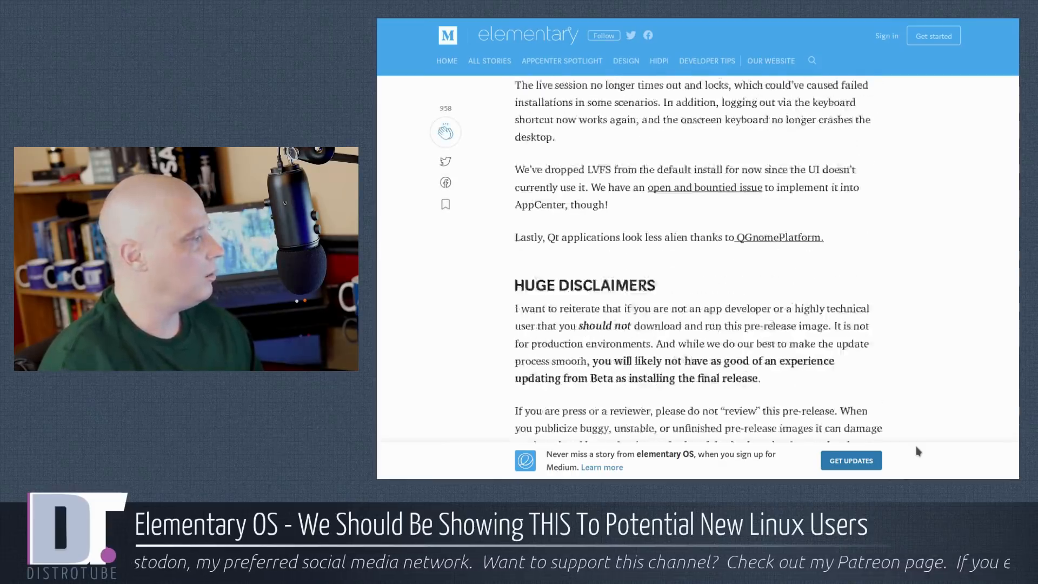
scroll("down", 3)
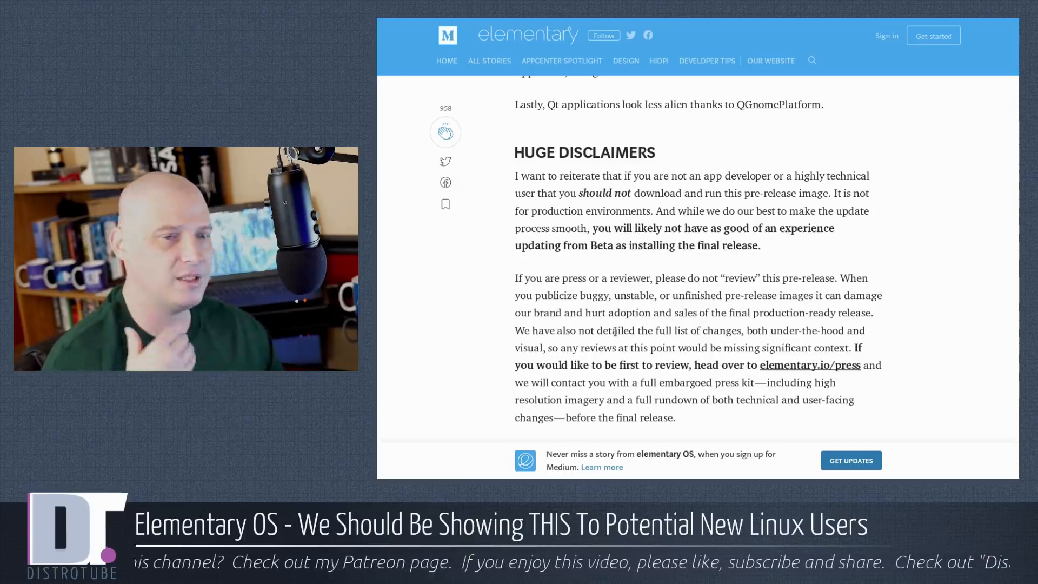
Scroll past the disclaimers to the Juno Beta 2 download link, sha256 sum and earlier posts.
scroll("down", 3)
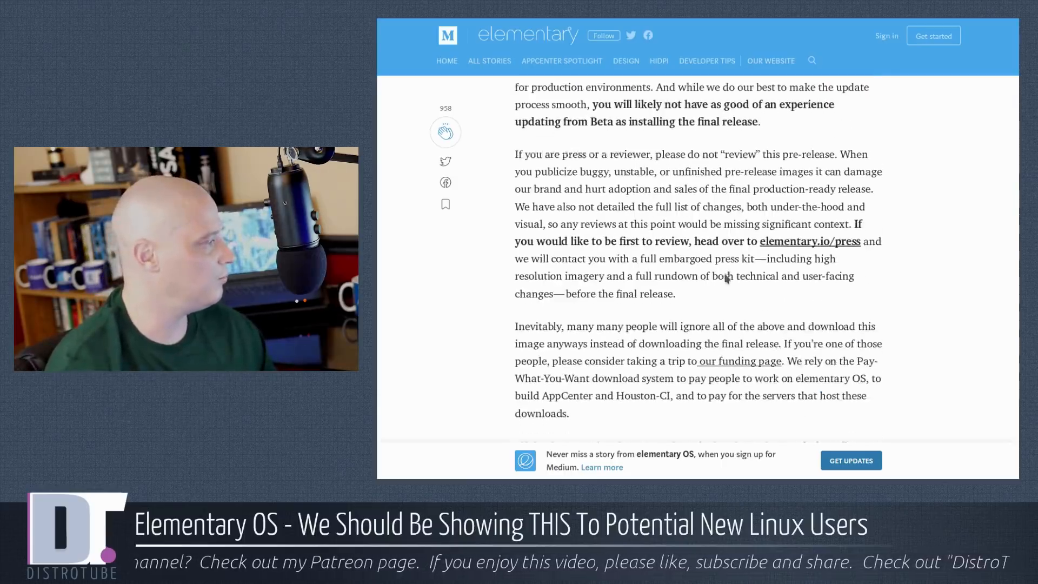
scroll("down", 3)
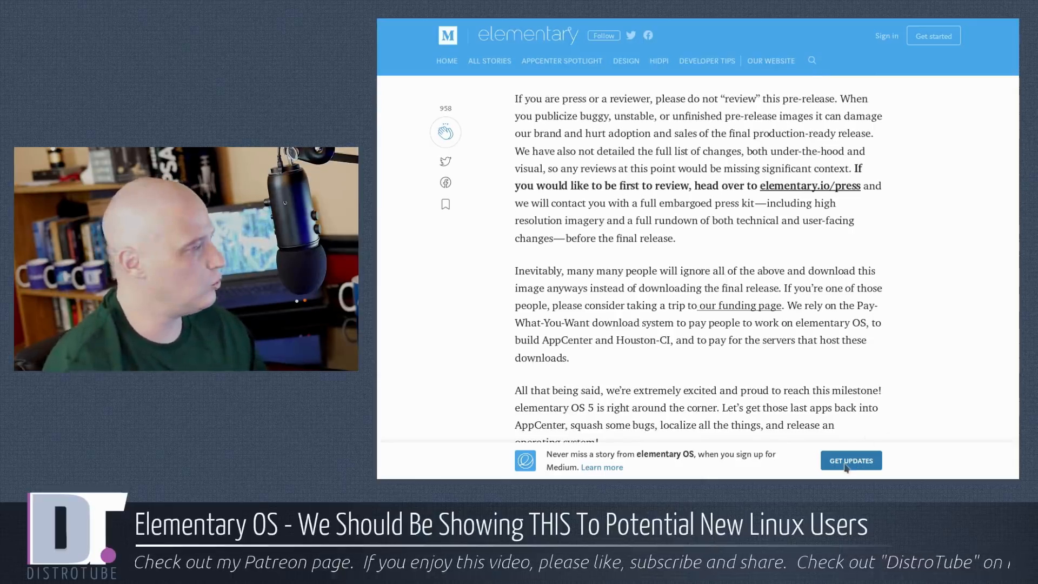
scroll("down", 3)
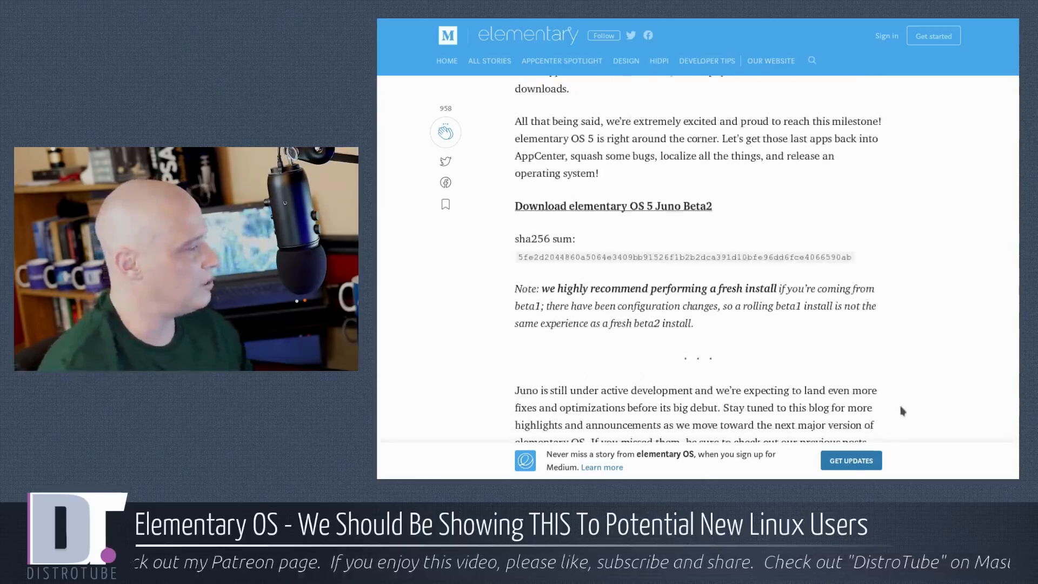
scroll("down", 3)
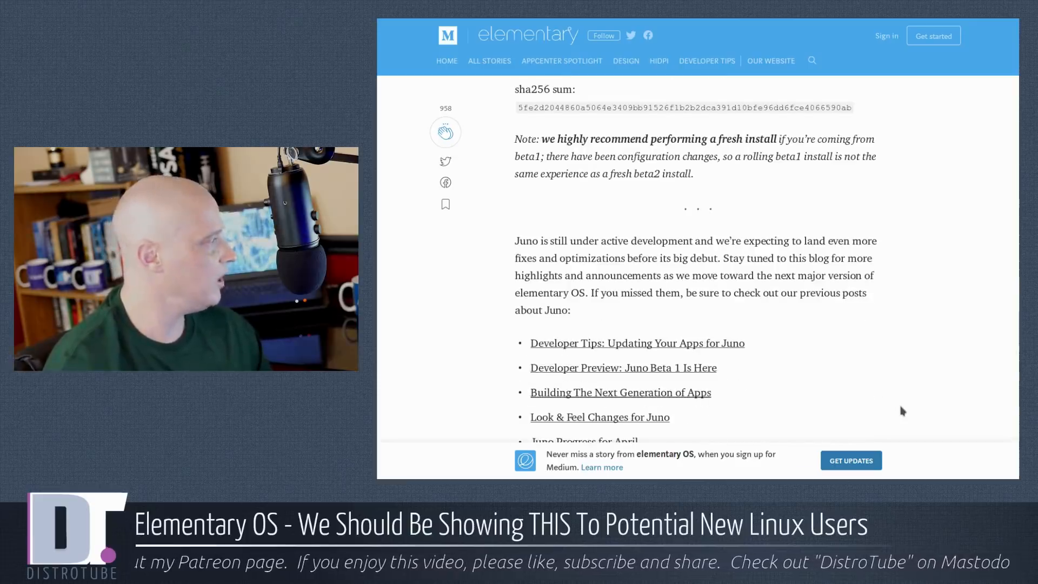
scroll("down", 3)
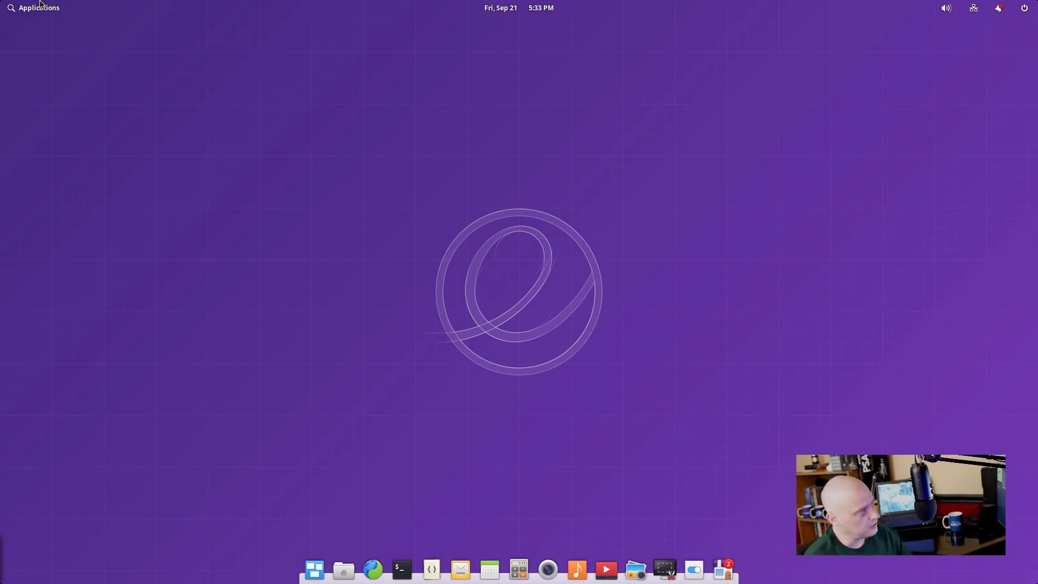
Browse the preinstalled apps in the Applications menu, then close it to the empty desktop.
left_click(33, 7)
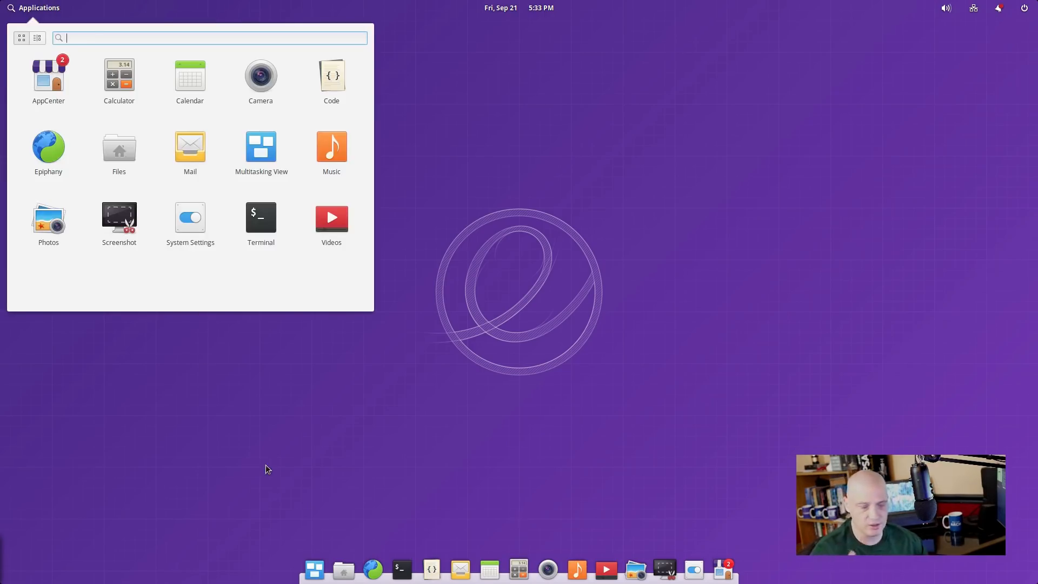
mouse_move(422, 440)
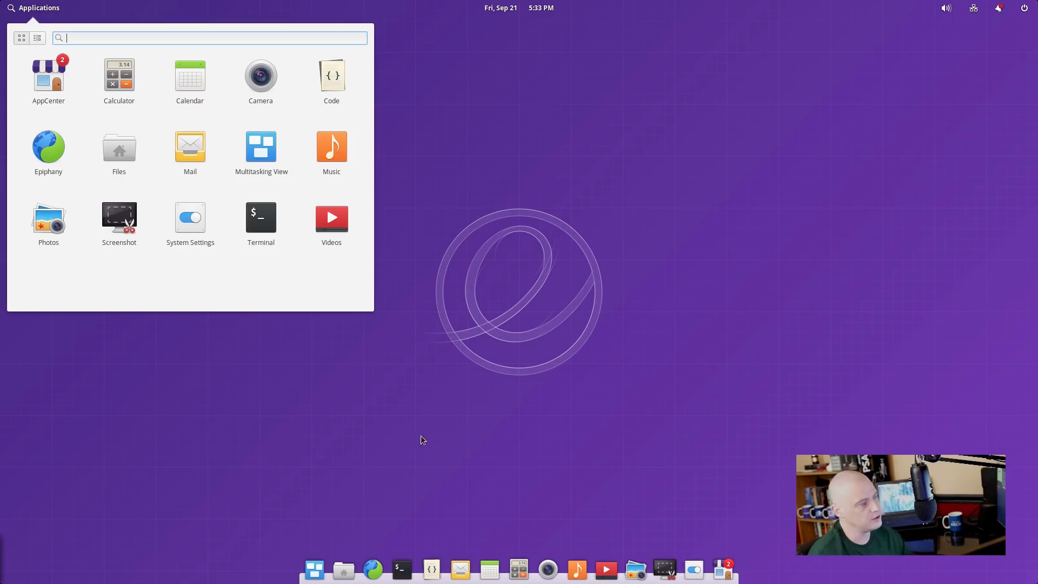
mouse_move(93, 179)
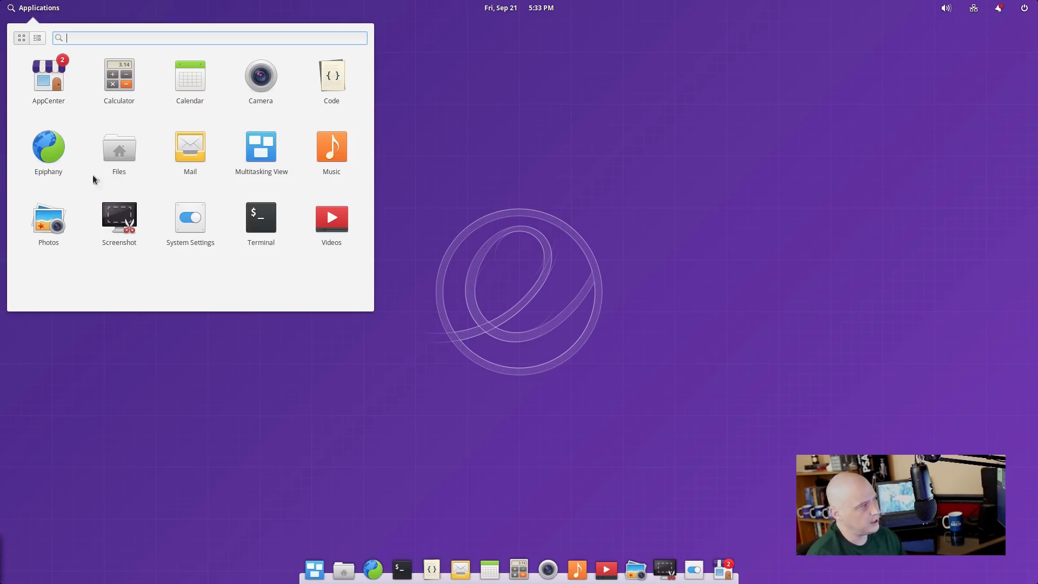
mouse_move(274, 445)
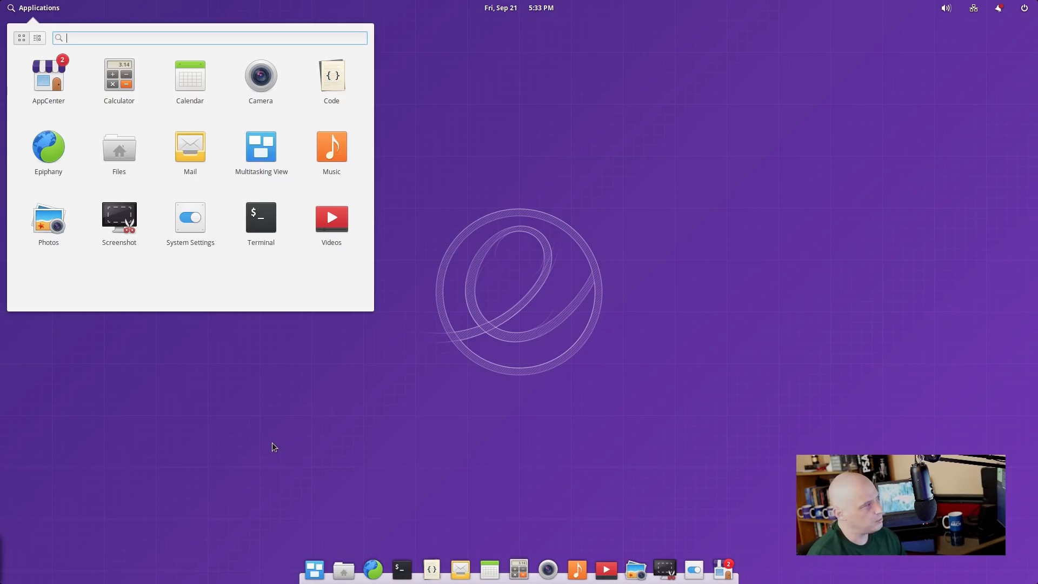
mouse_move(196, 109)
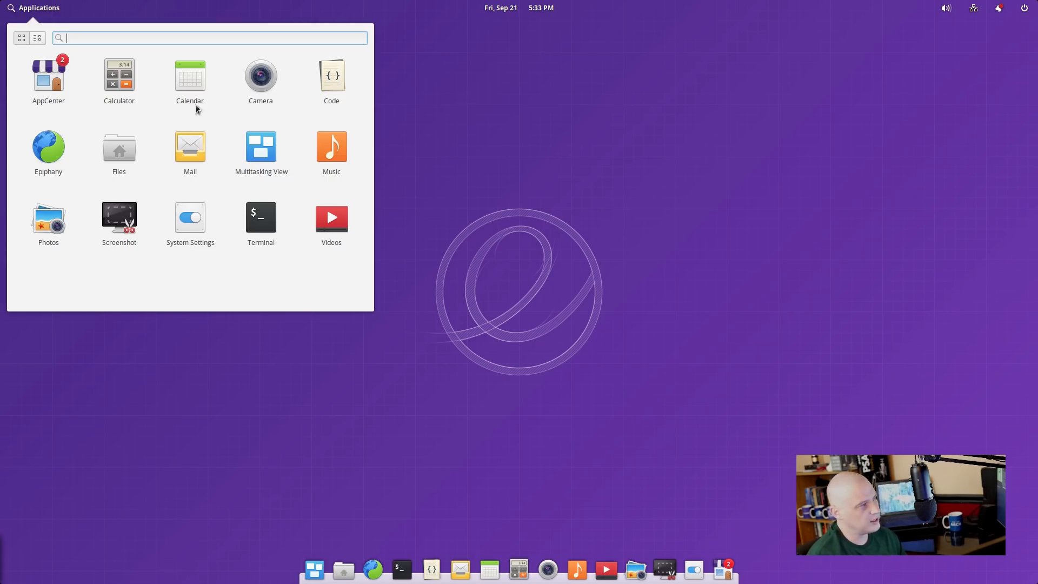
mouse_move(208, 166)
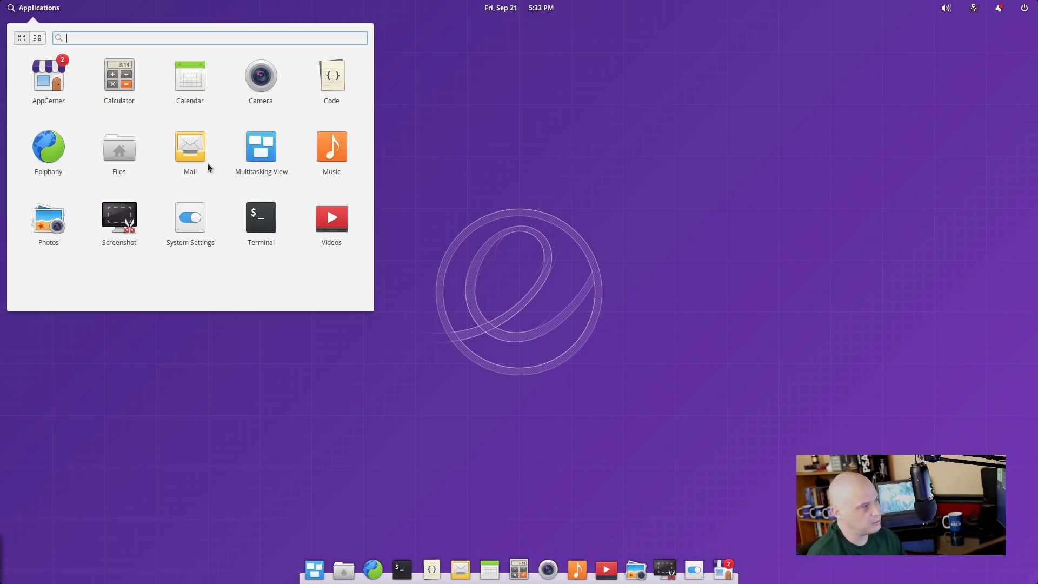
mouse_move(78, 266)
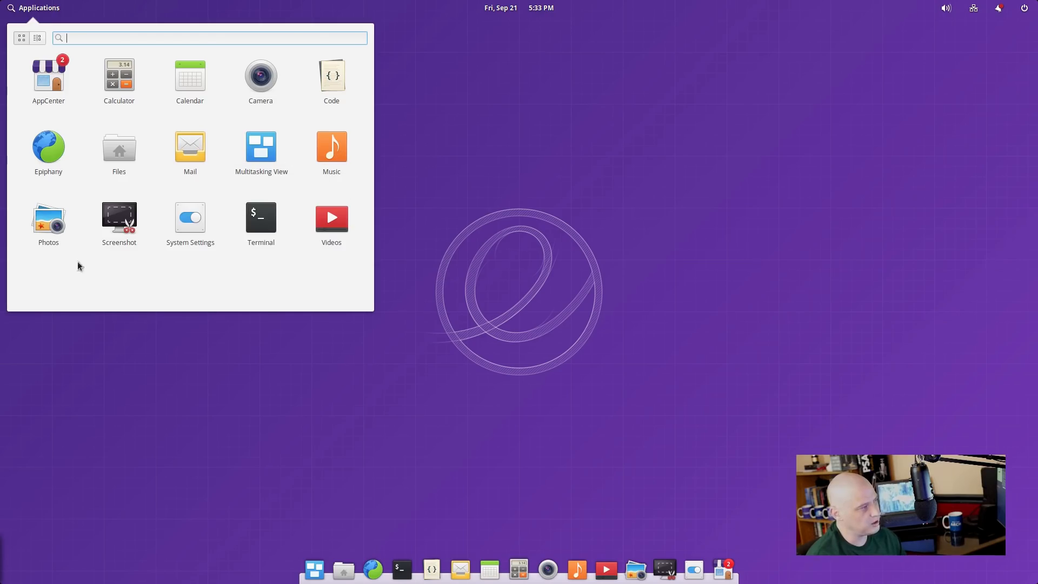
mouse_move(200, 240)
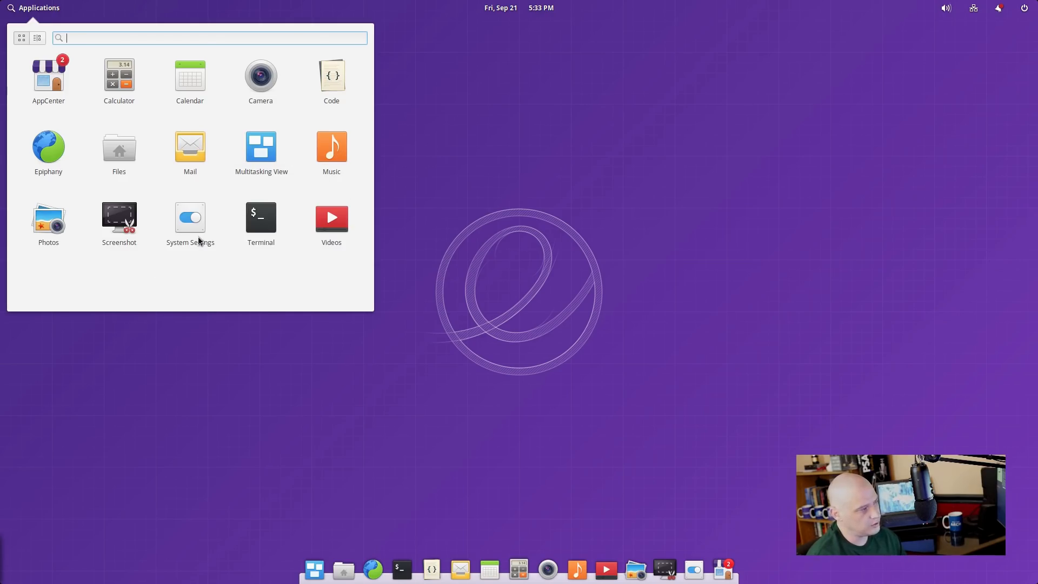
mouse_move(331, 217)
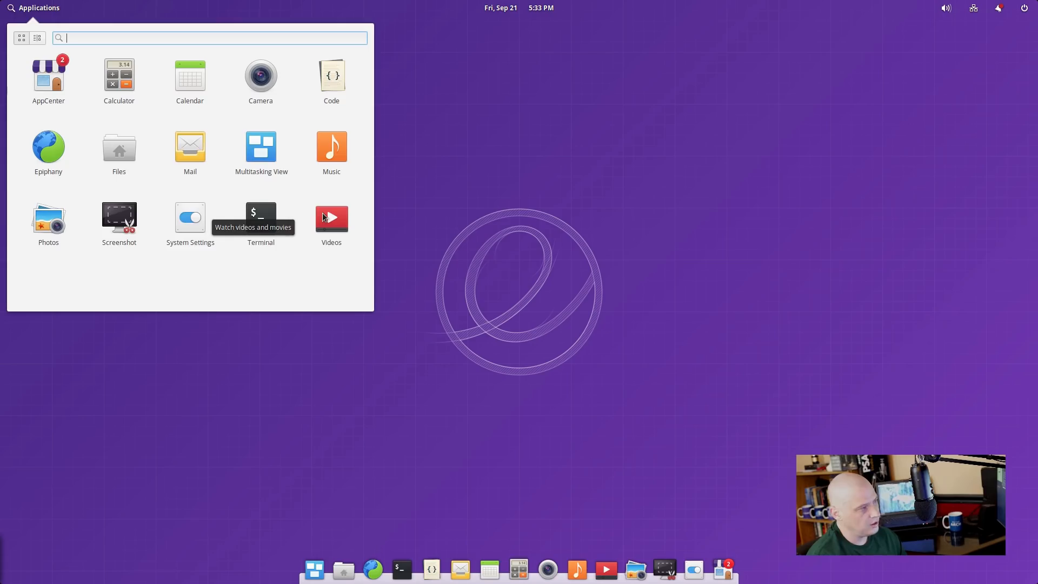
mouse_move(275, 174)
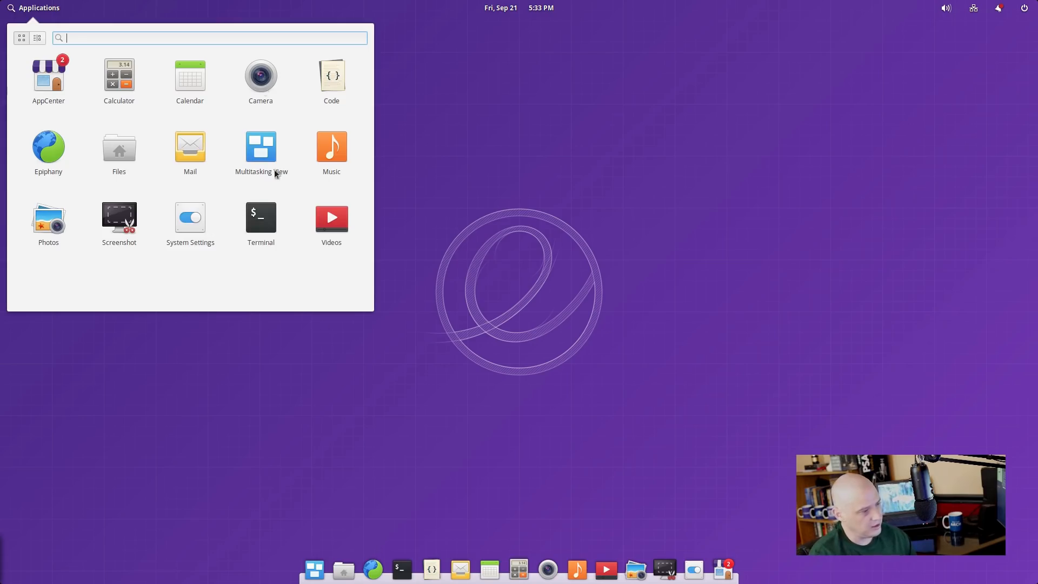
mouse_move(705, 562)
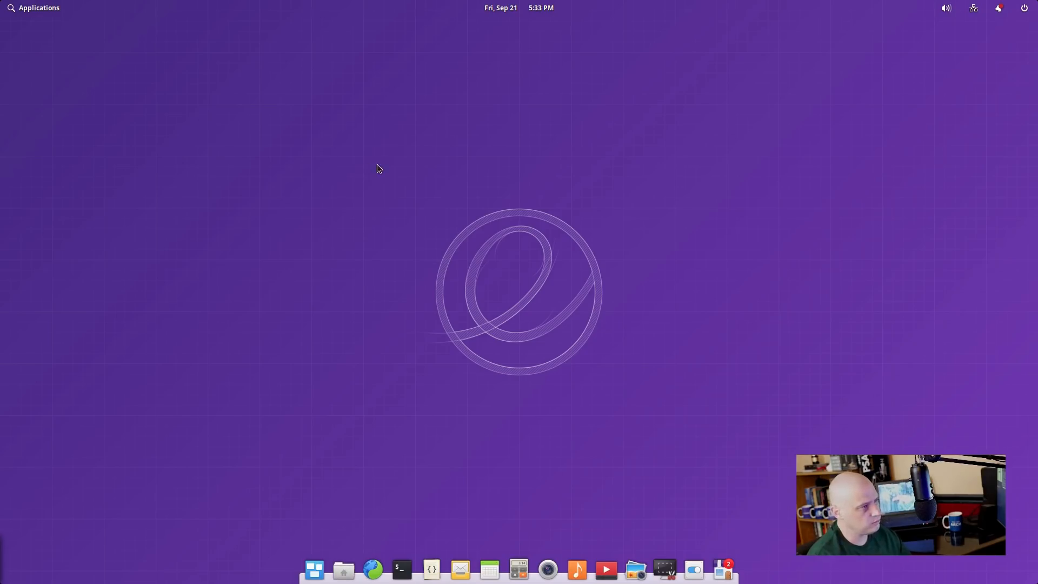
left_click(343, 569)
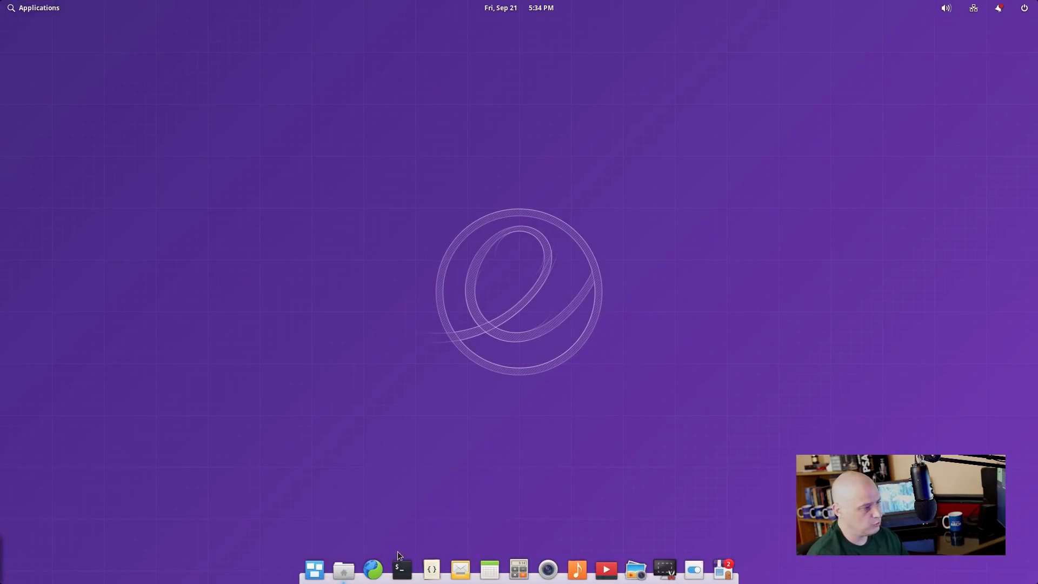
Launch a Terminal from the dock, showing the home-directory prompt.
left_click(400, 568)
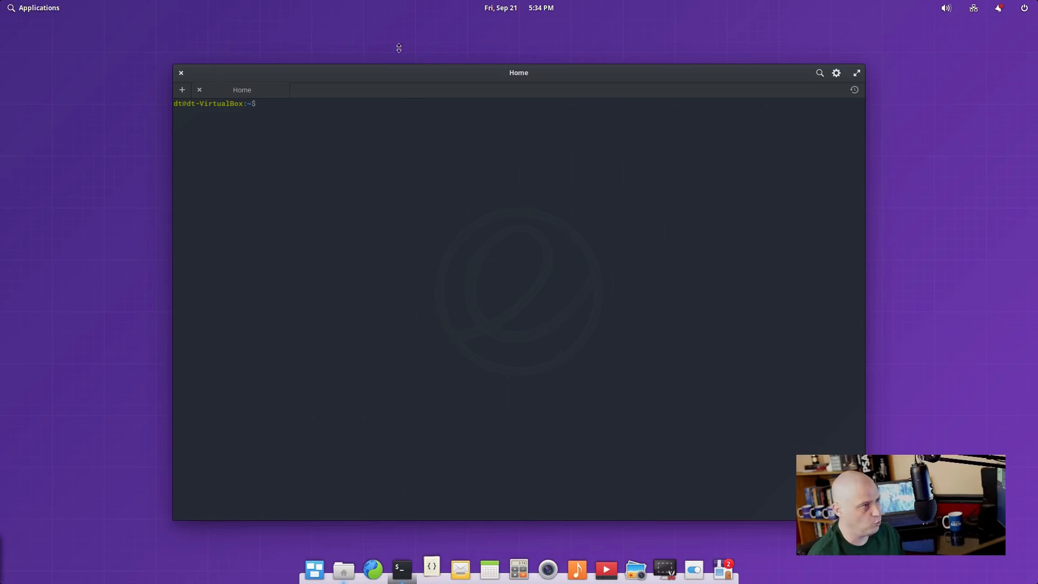
Bring up Code with .bashrc and move its window to the upper left.
left_click(430, 568)
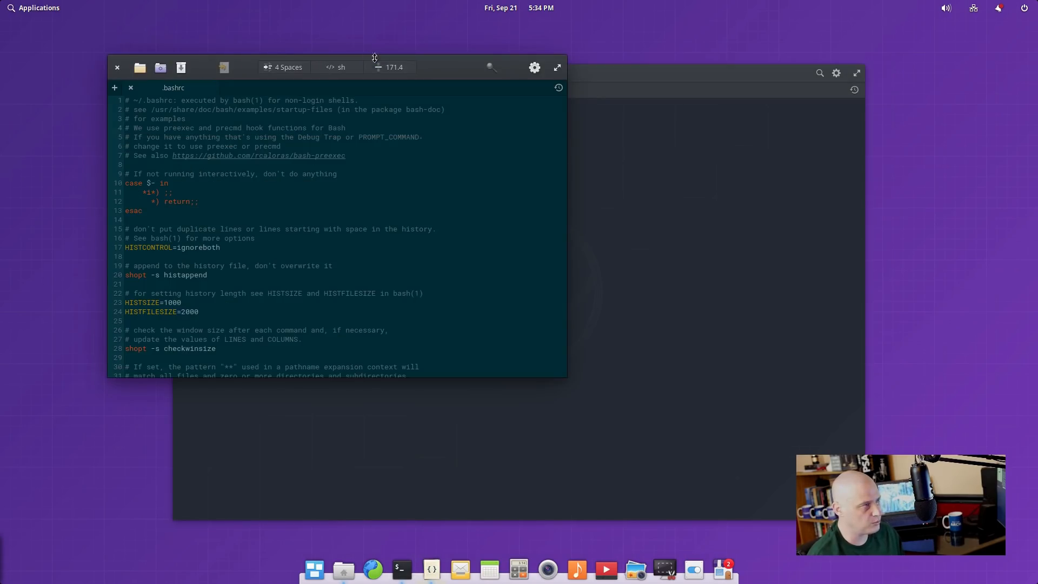
left_click_drag(374, 67, 315, 42)
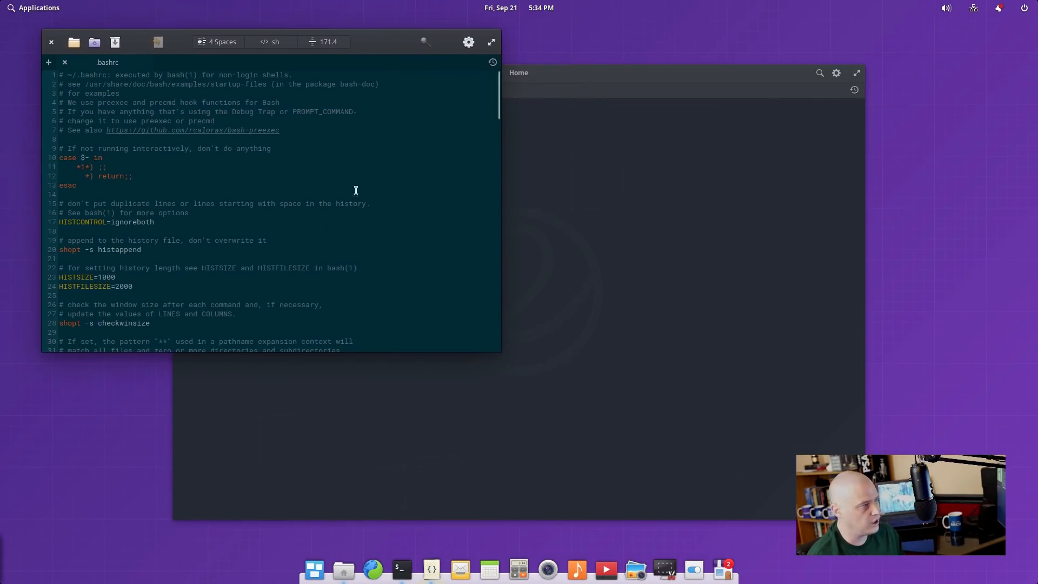
mouse_move(225, 250)
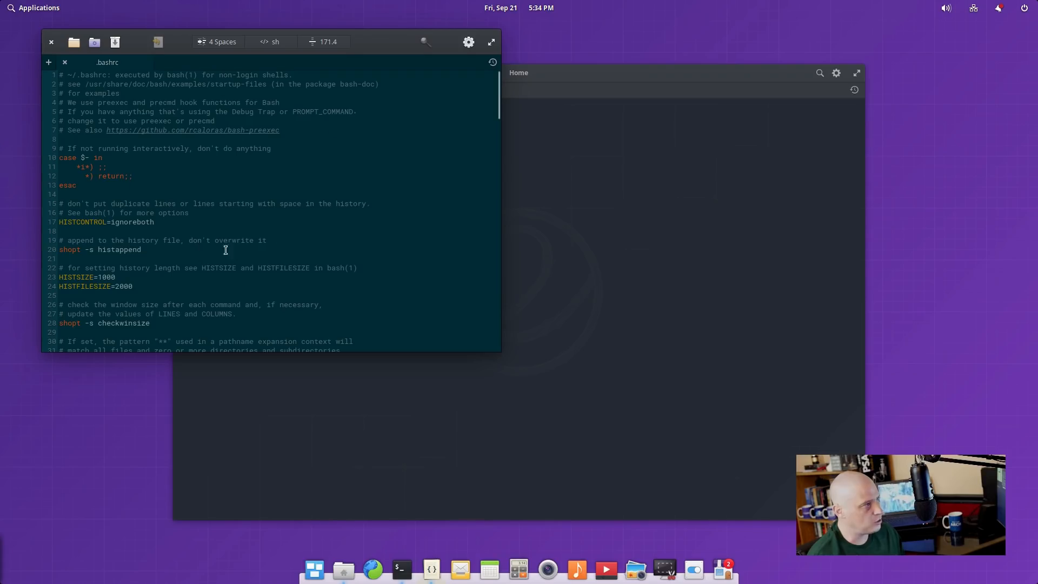
mouse_move(293, 259)
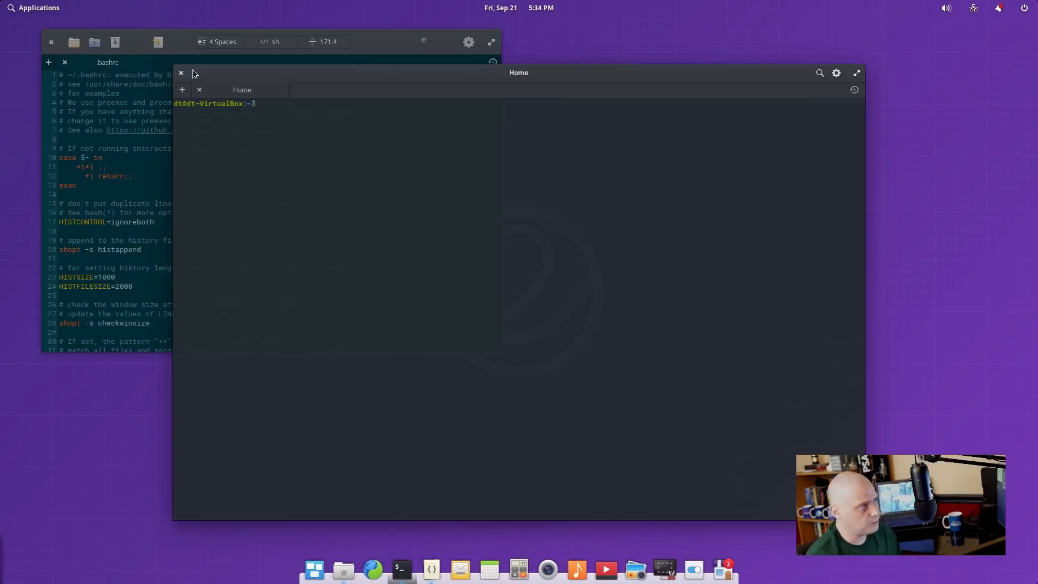
mouse_move(666, 185)
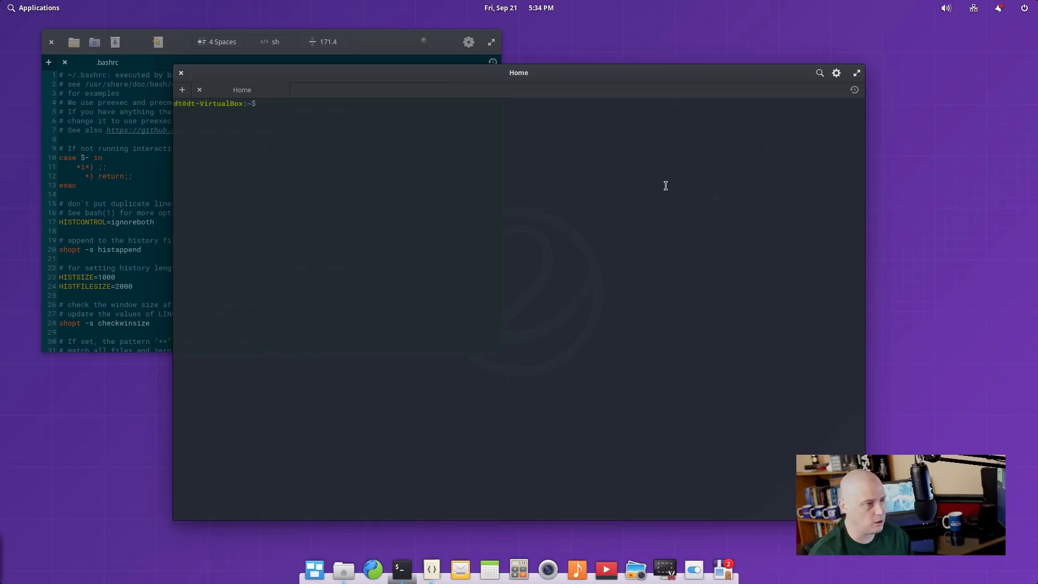
mouse_move(792, 76)
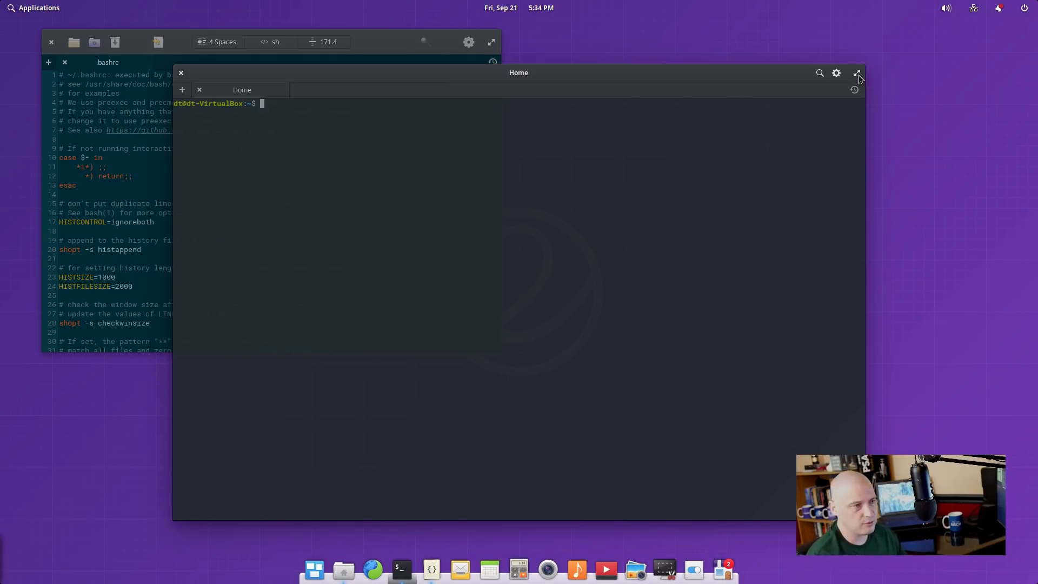
left_click(857, 73)
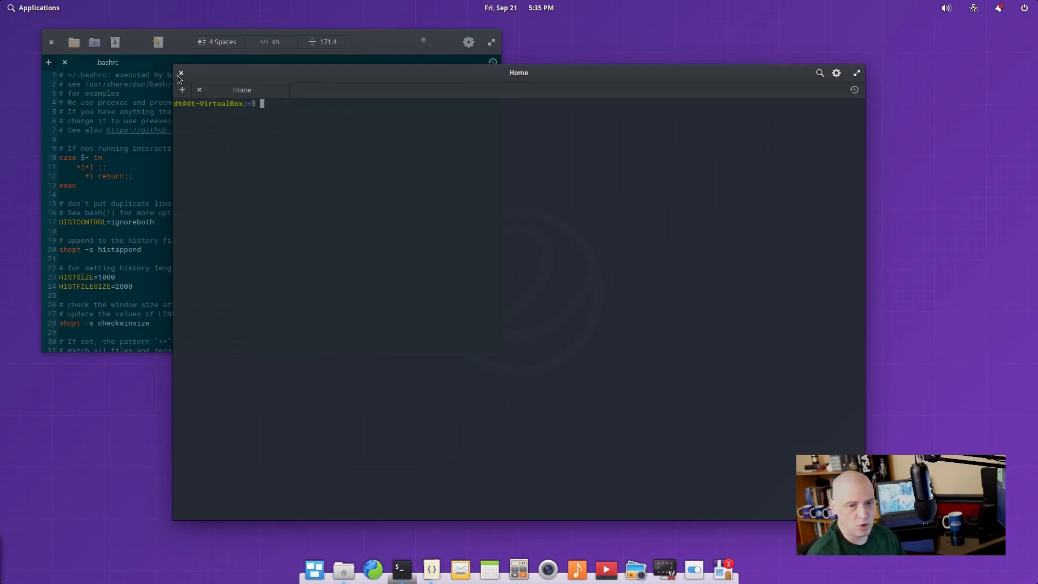
mouse_move(227, 73)
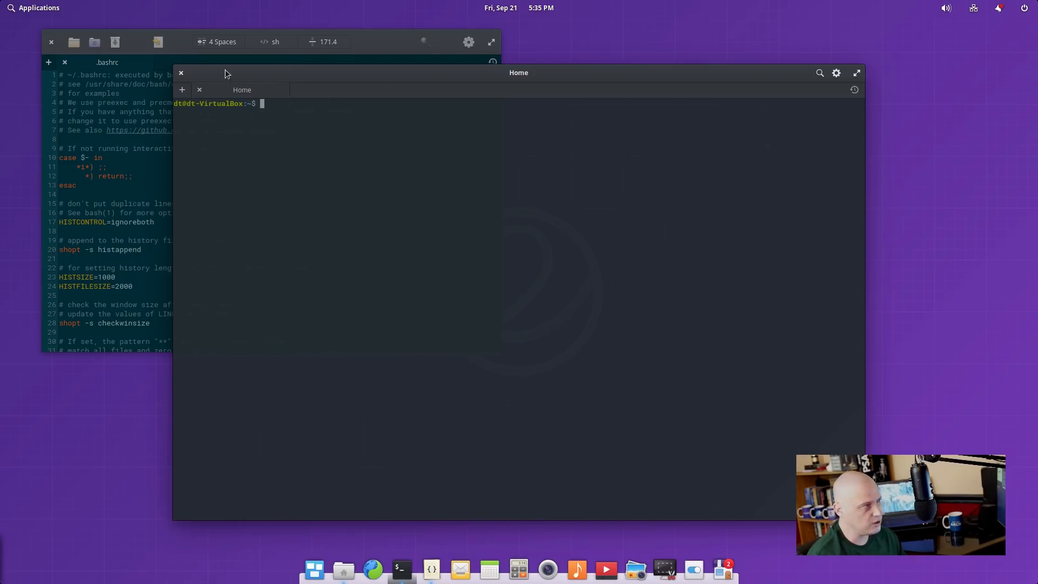
mouse_move(463, 228)
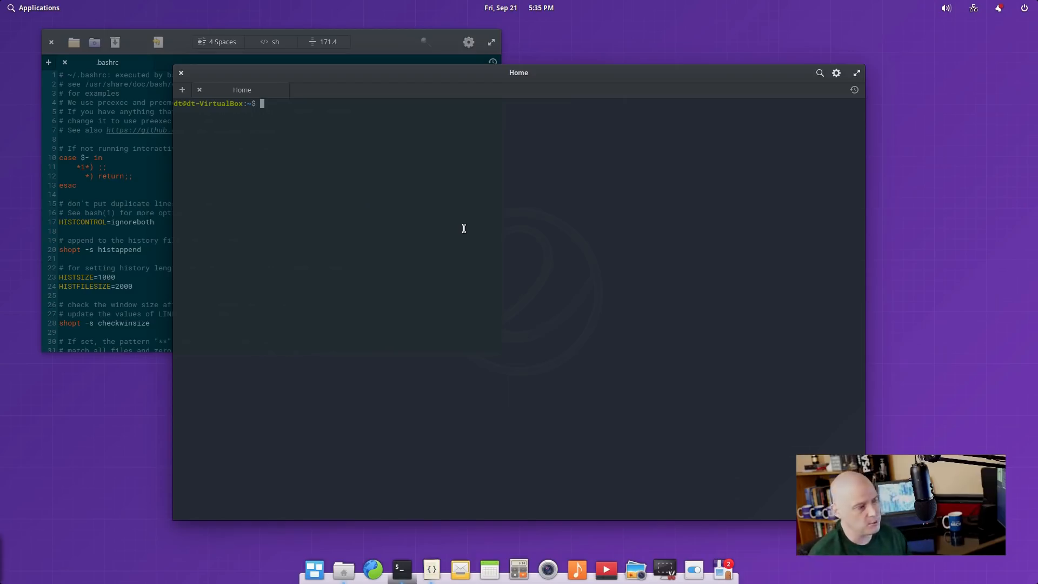
mouse_move(445, 487)
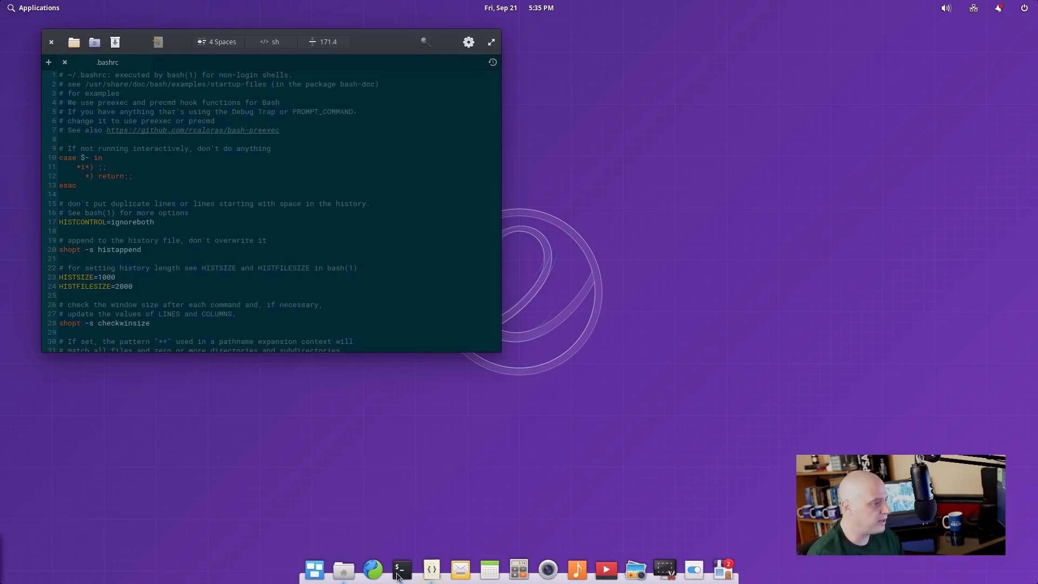
left_click(401, 568)
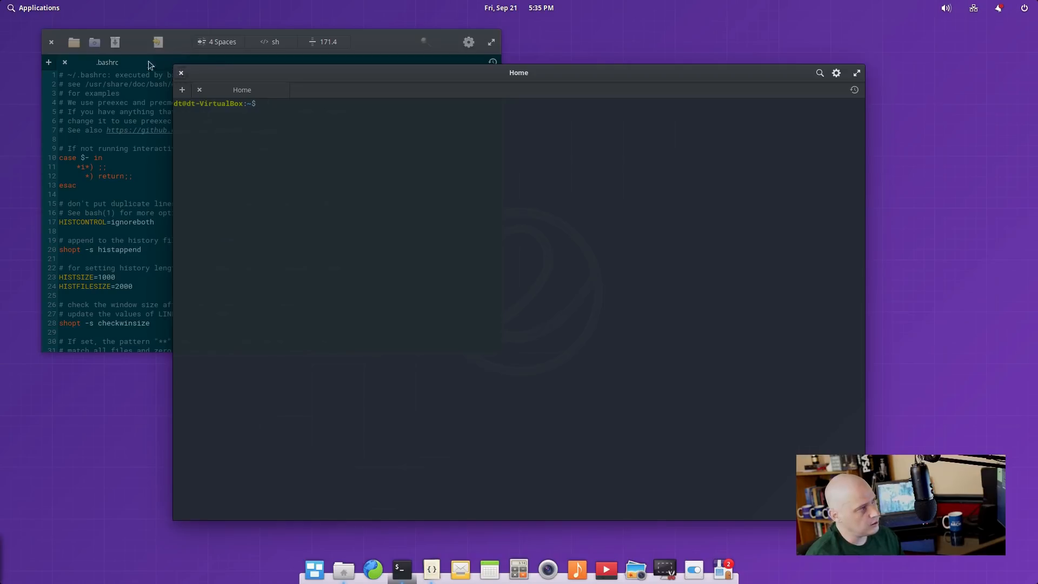
left_click(51, 42)
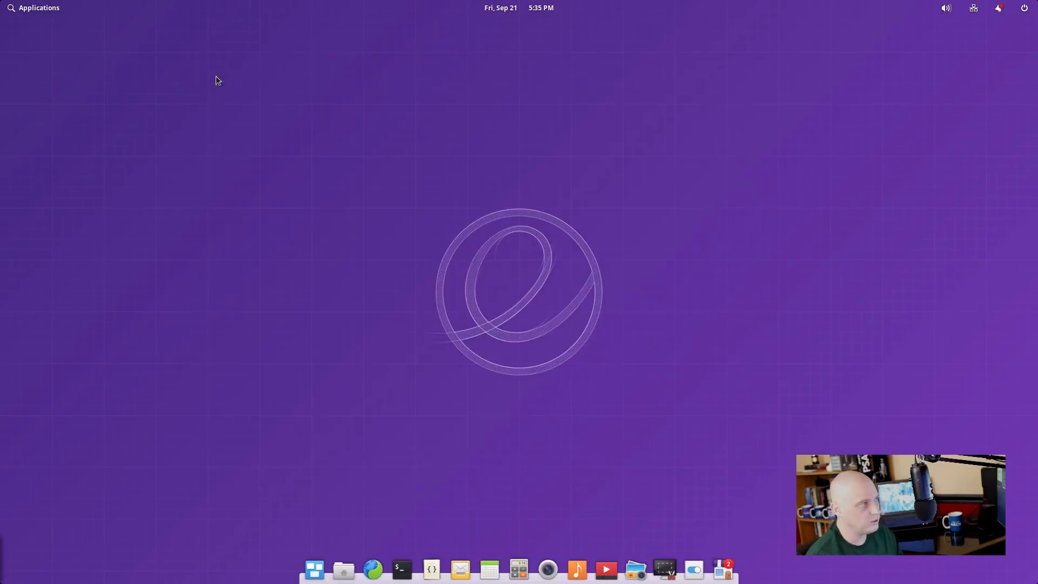
mouse_move(609, 279)
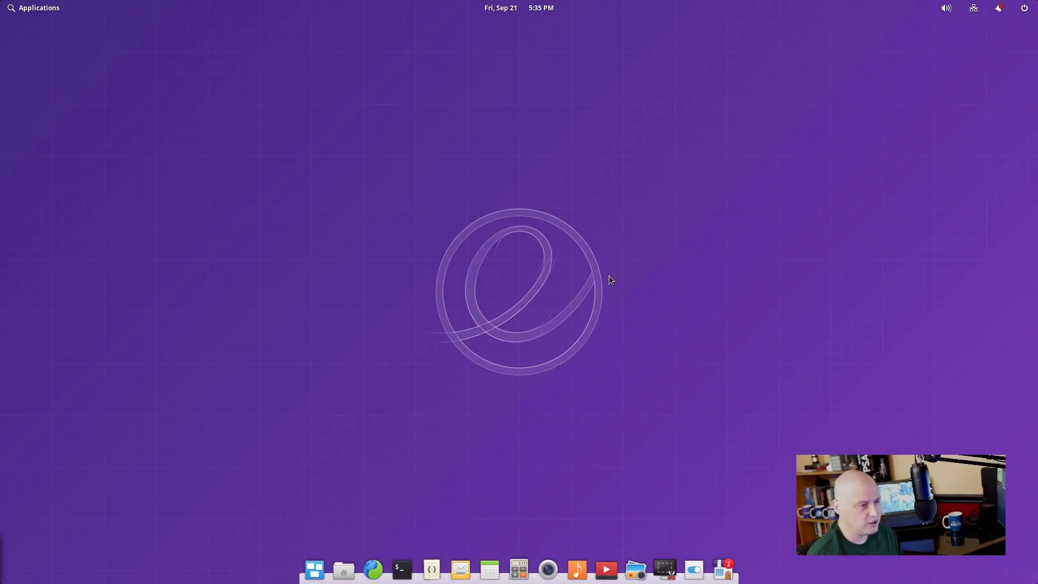
mouse_move(760, 17)
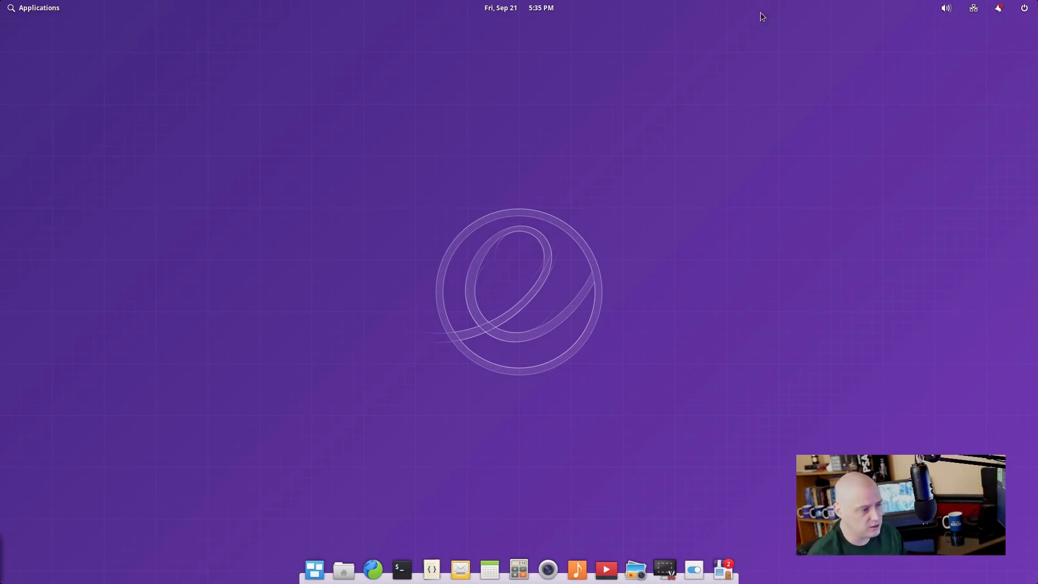
mouse_move(560, 21)
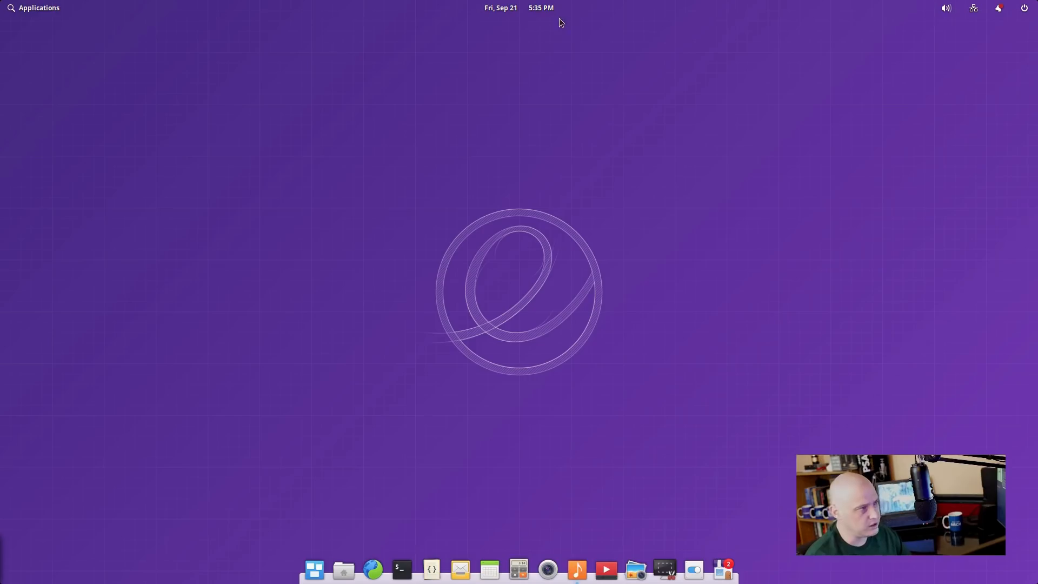
Launch Music, then close its empty library window.
left_click(575, 569)
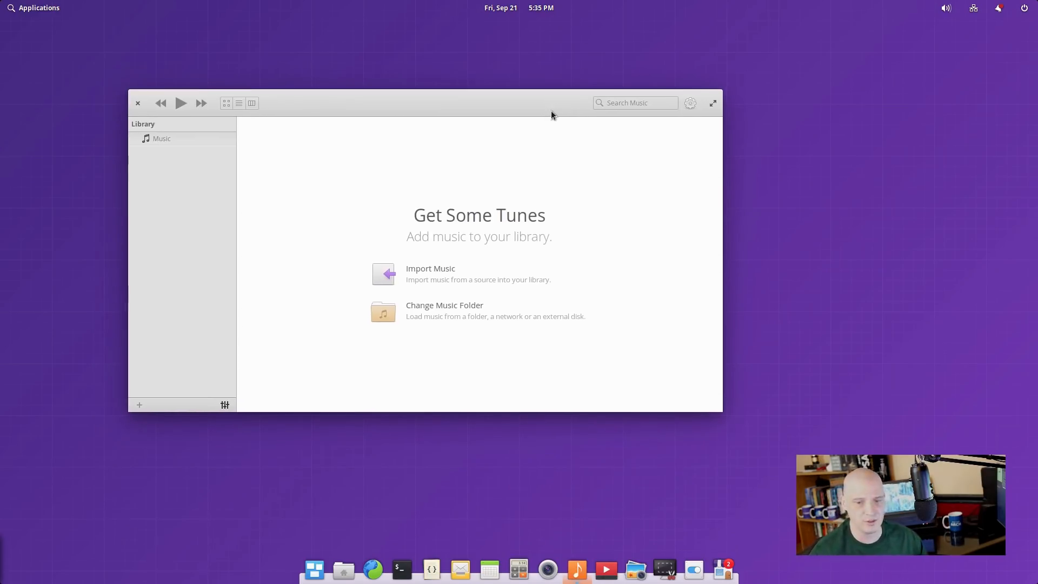
mouse_move(483, 66)
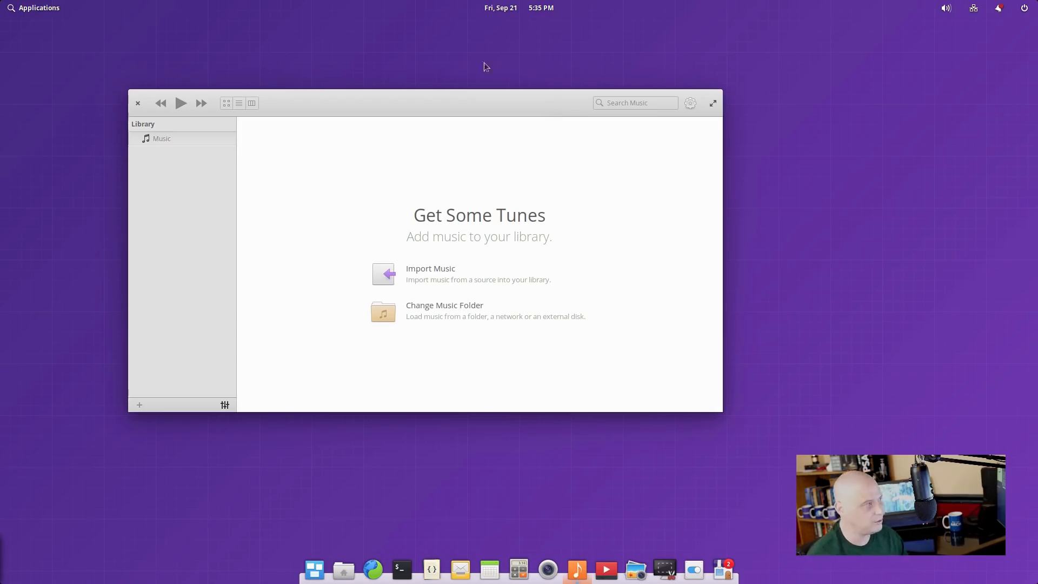
left_click(138, 103)
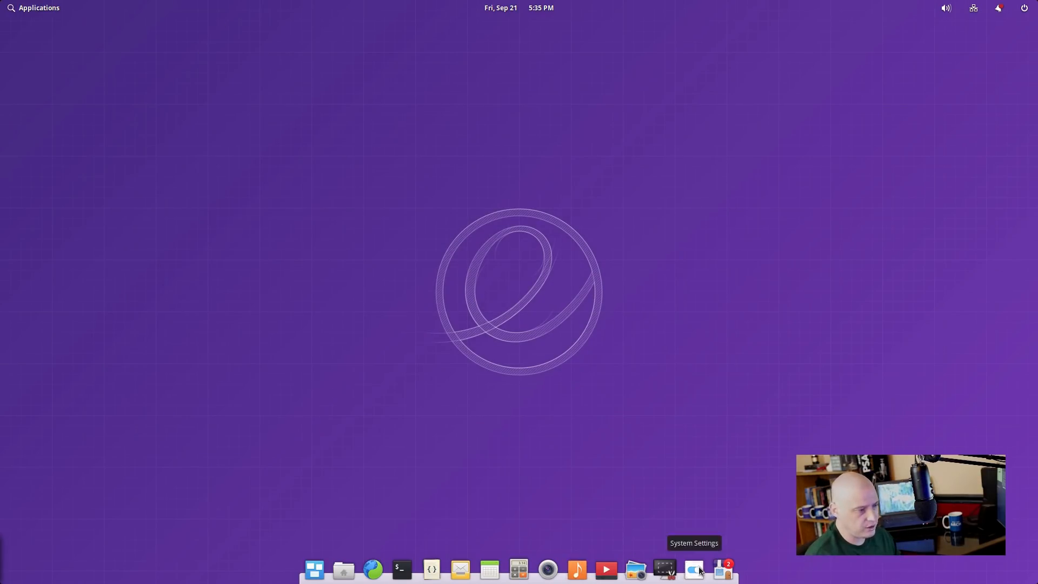
left_click(692, 568)
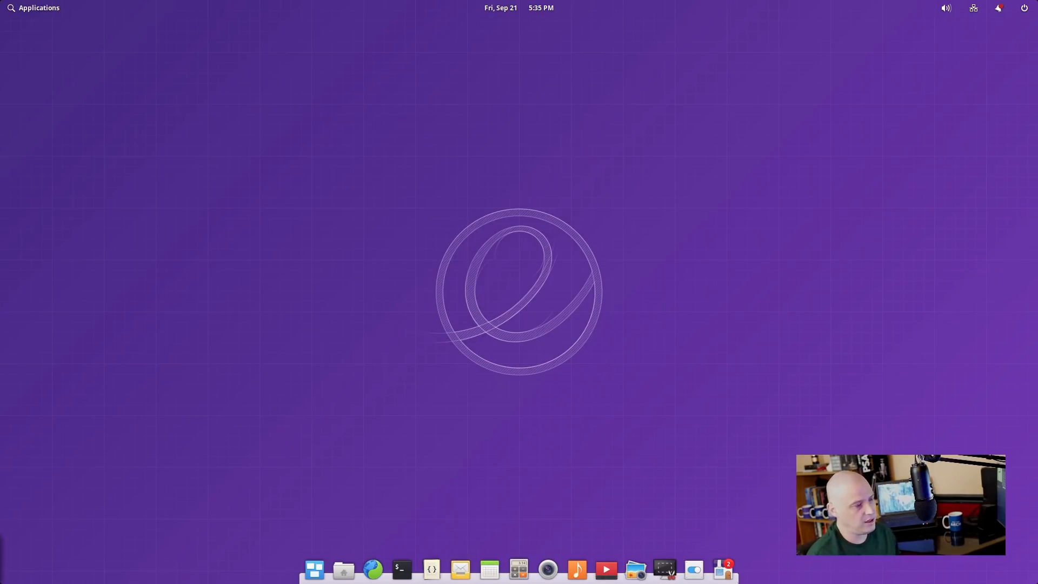
mouse_move(722, 569)
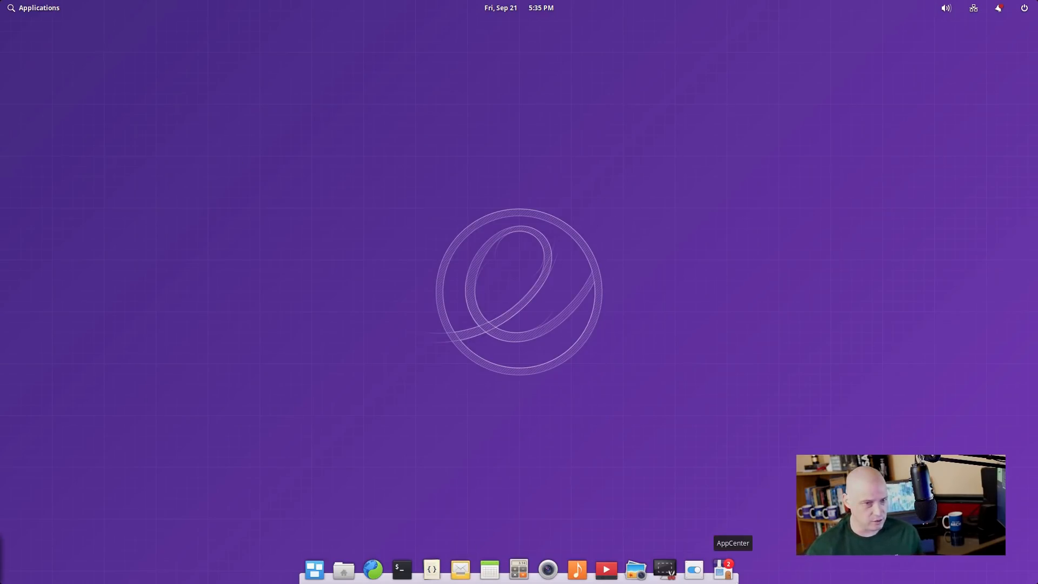
mouse_move(729, 287)
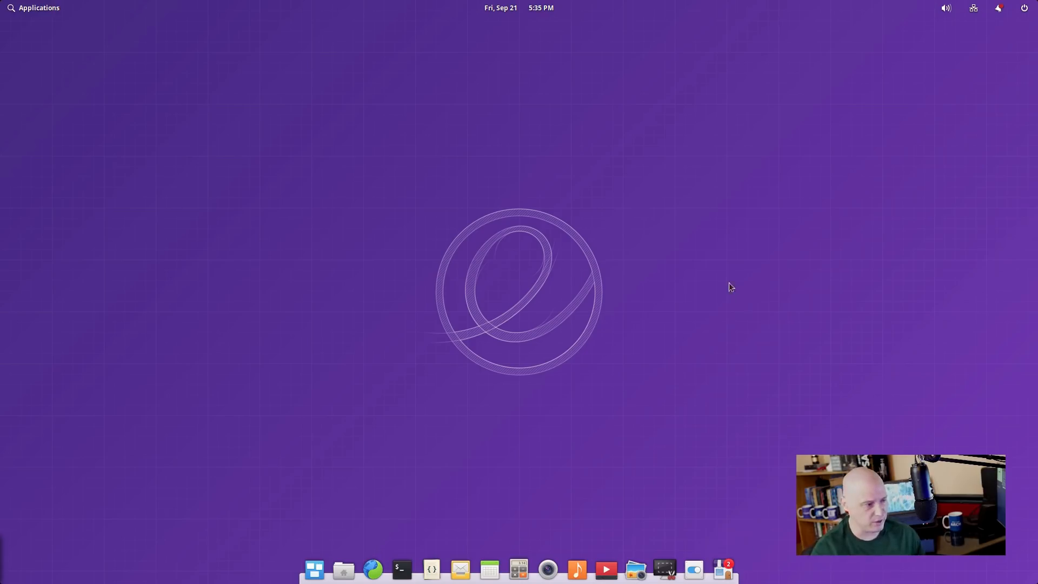
mouse_move(686, 210)
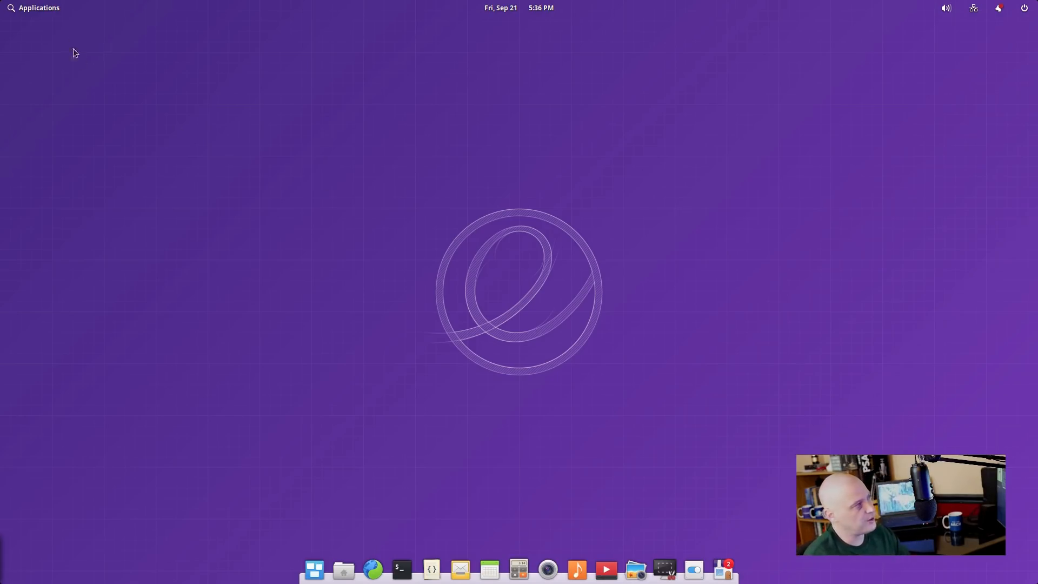
left_click(33, 7)
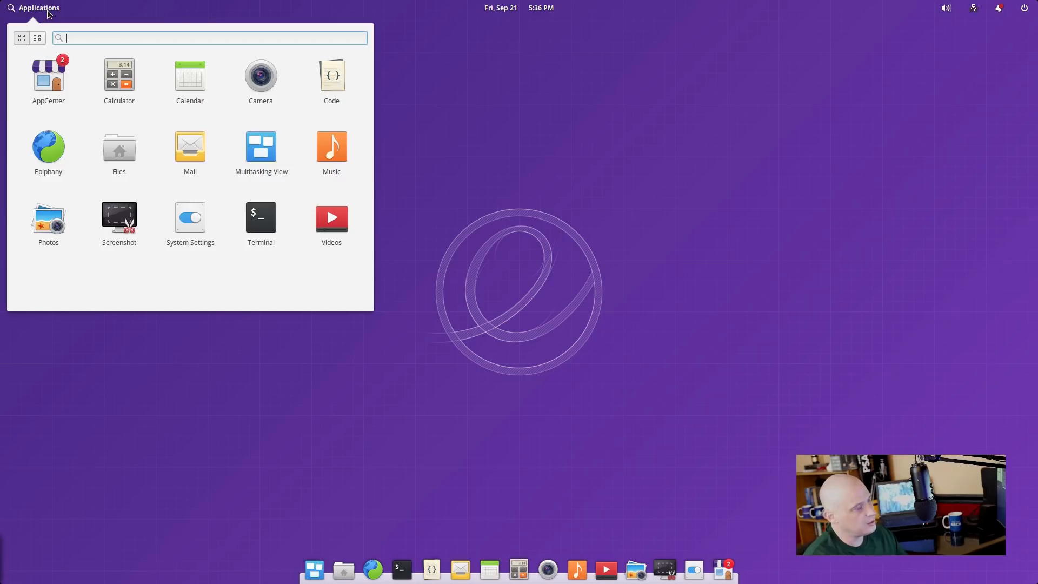
mouse_move(39, 9)
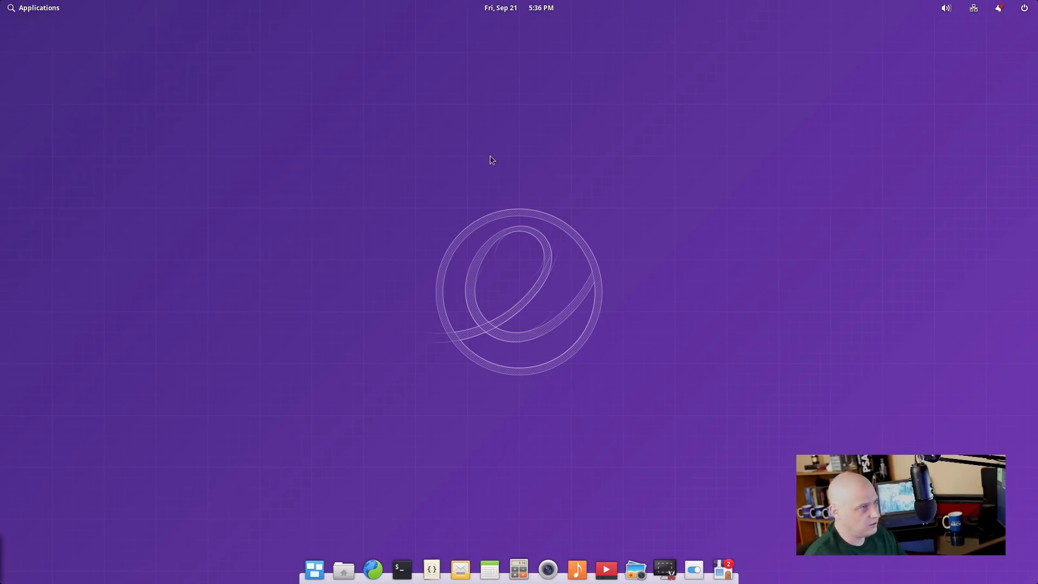
mouse_move(483, 250)
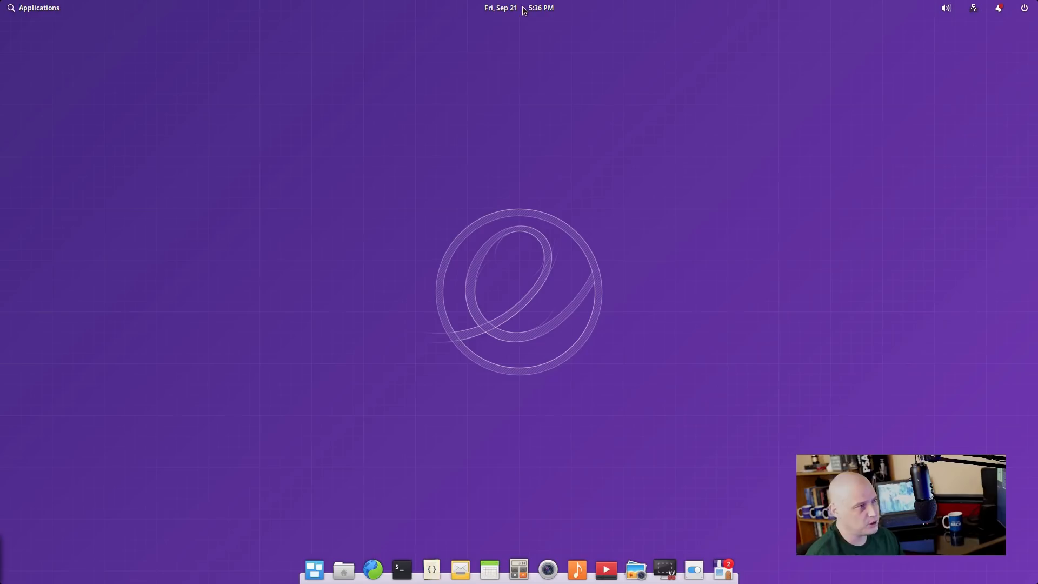
left_click(972, 7)
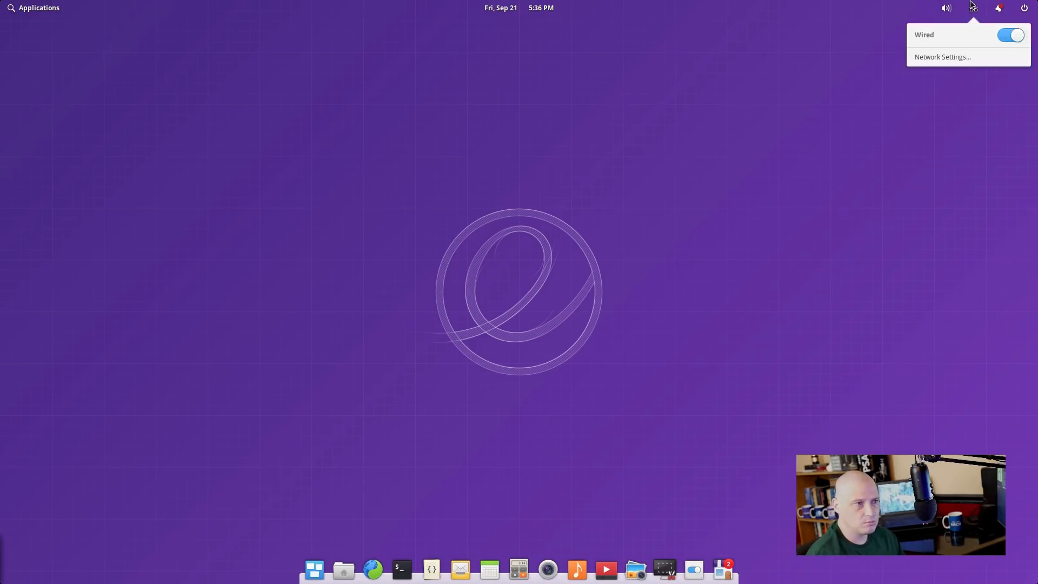
left_click(945, 7)
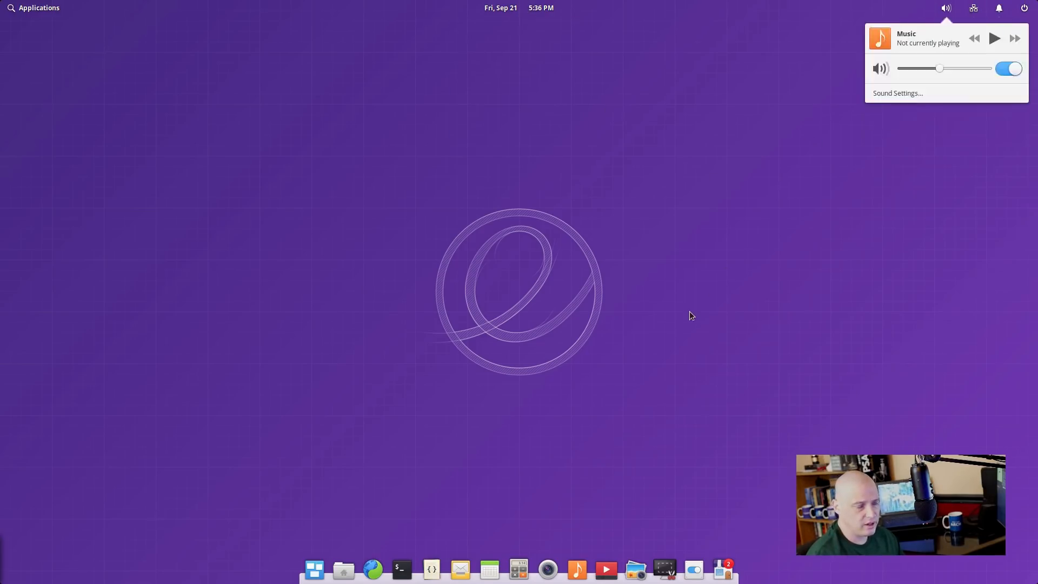
left_click(660, 423)
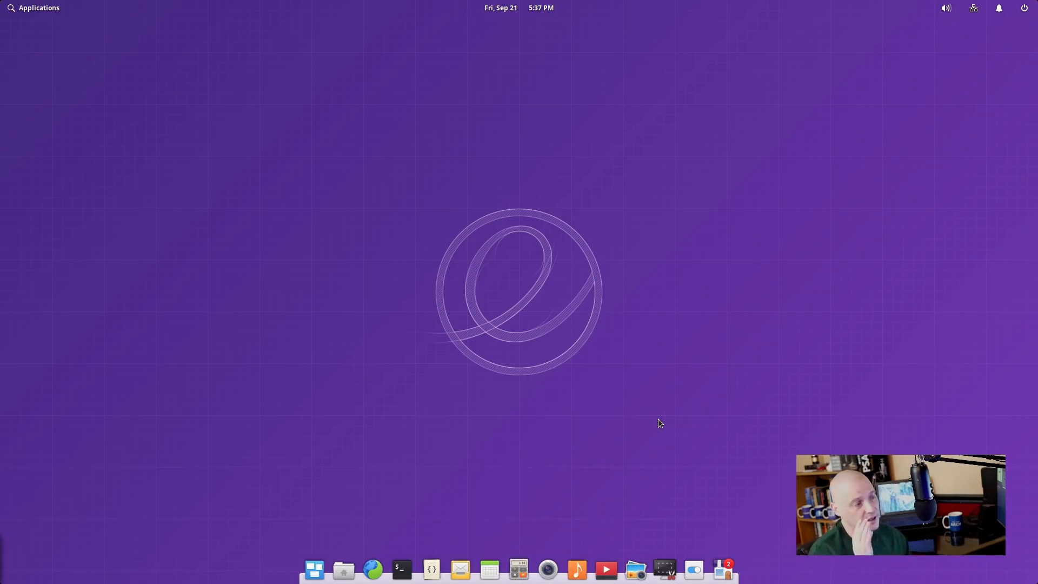
mouse_move(590, 299)
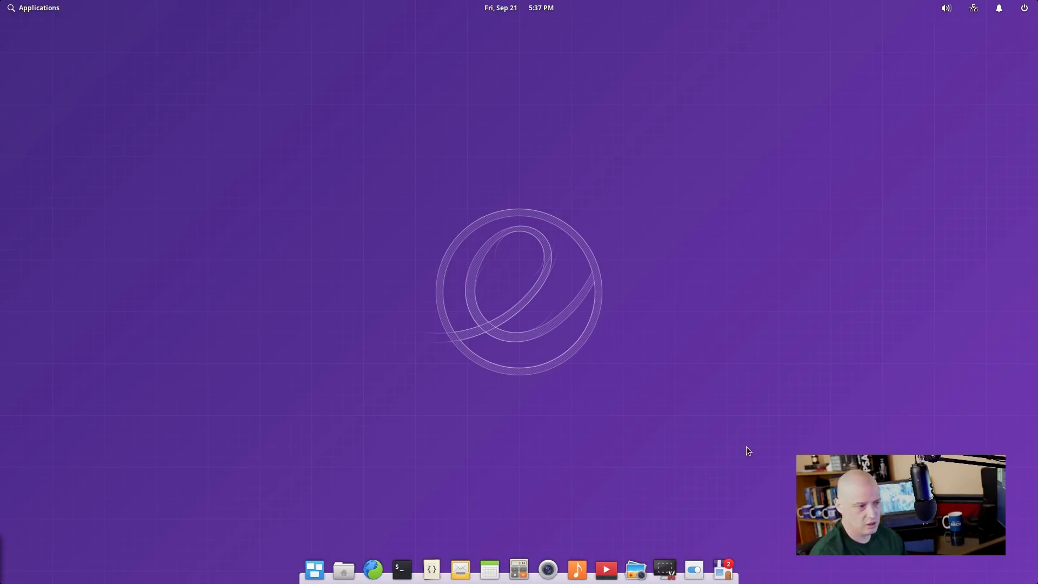
mouse_move(516, 298)
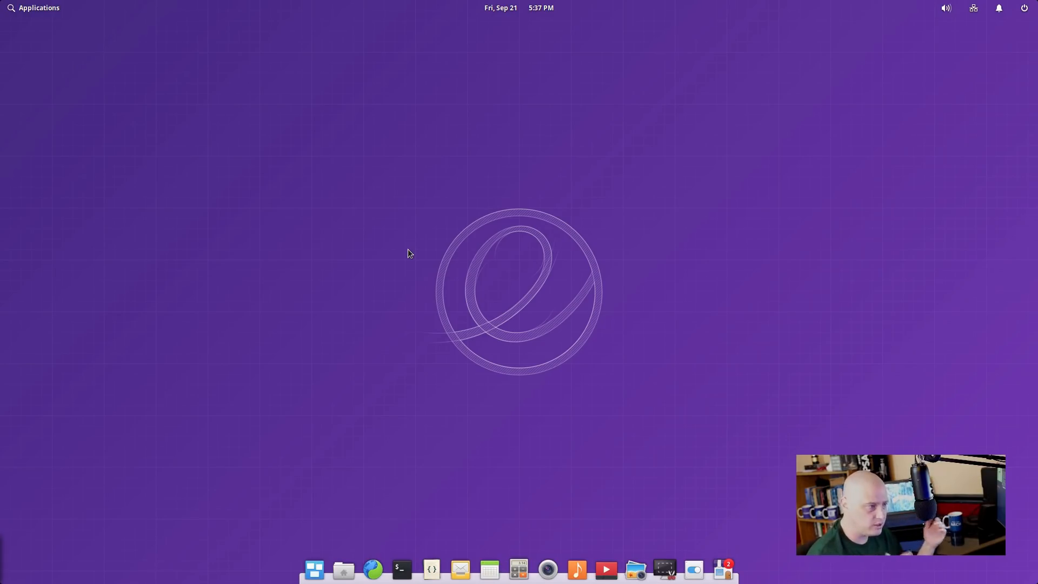
mouse_move(413, 191)
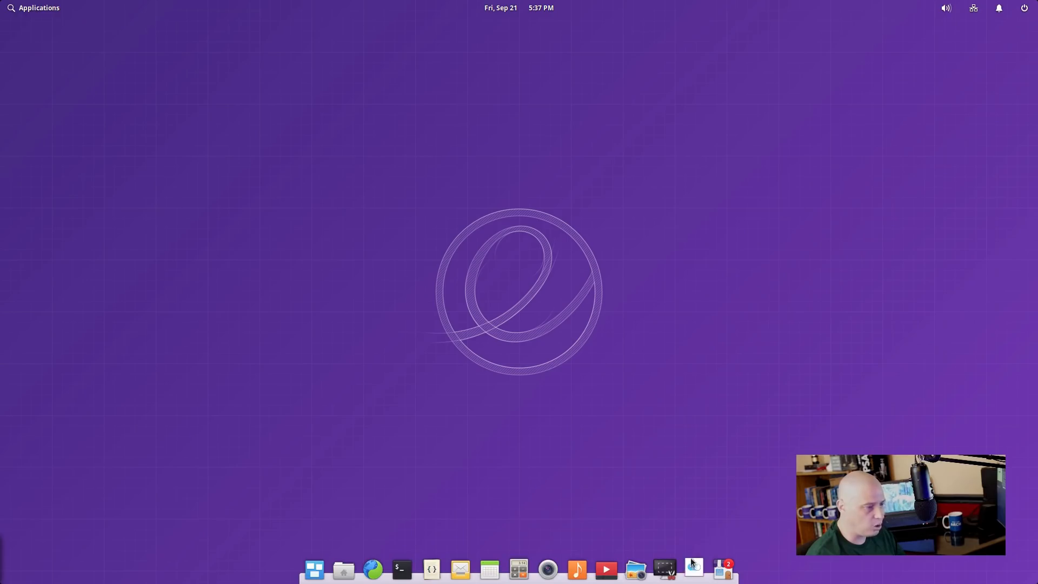
Choose the dark green fern photo under Desktop > Wallpaper, then close System Settings.
left_click(692, 568)
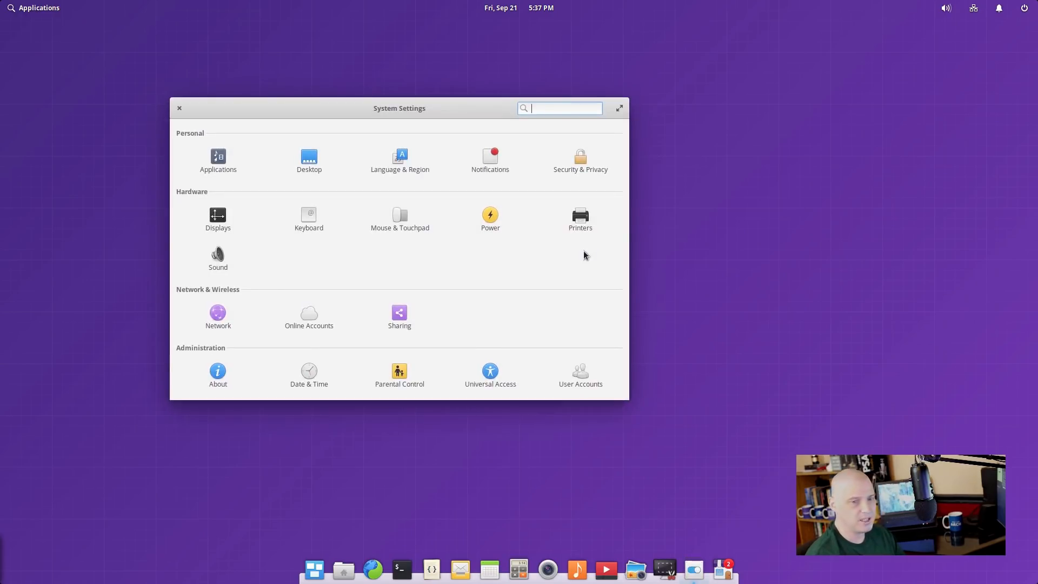
left_click_drag(399, 108, 459, 94)
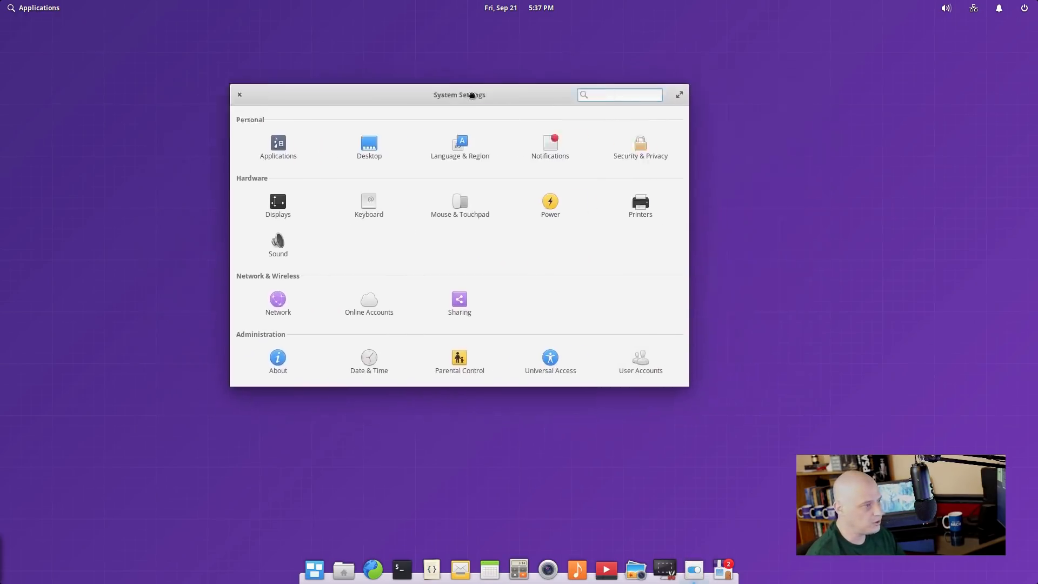
left_click(369, 145)
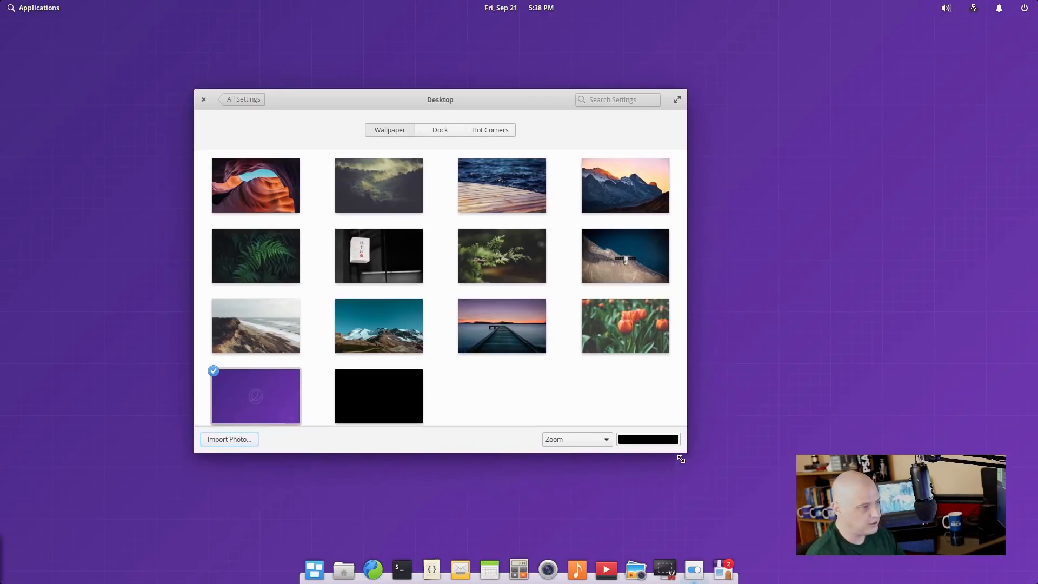
left_click(254, 261)
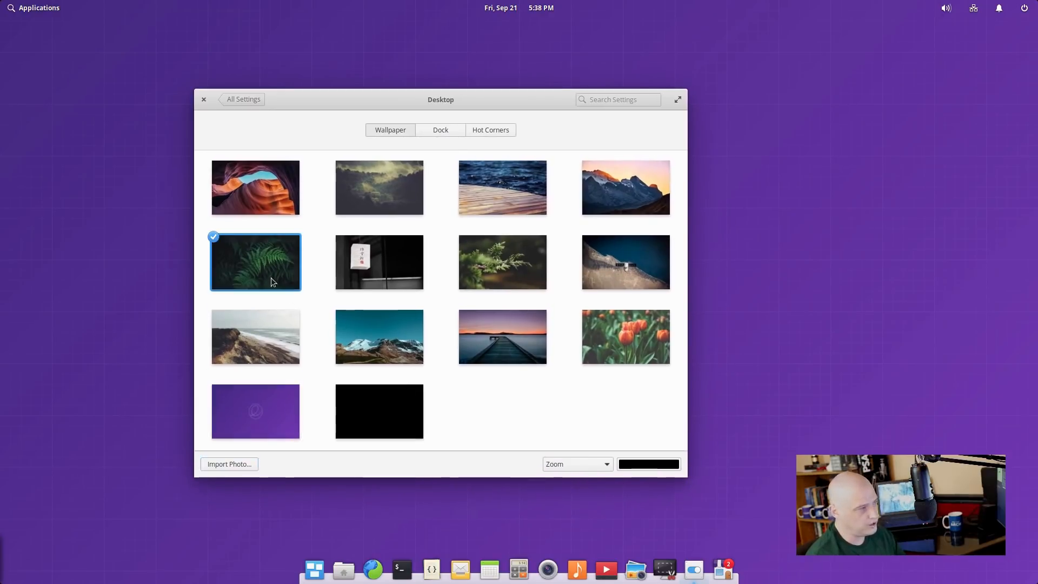
left_click(254, 261)
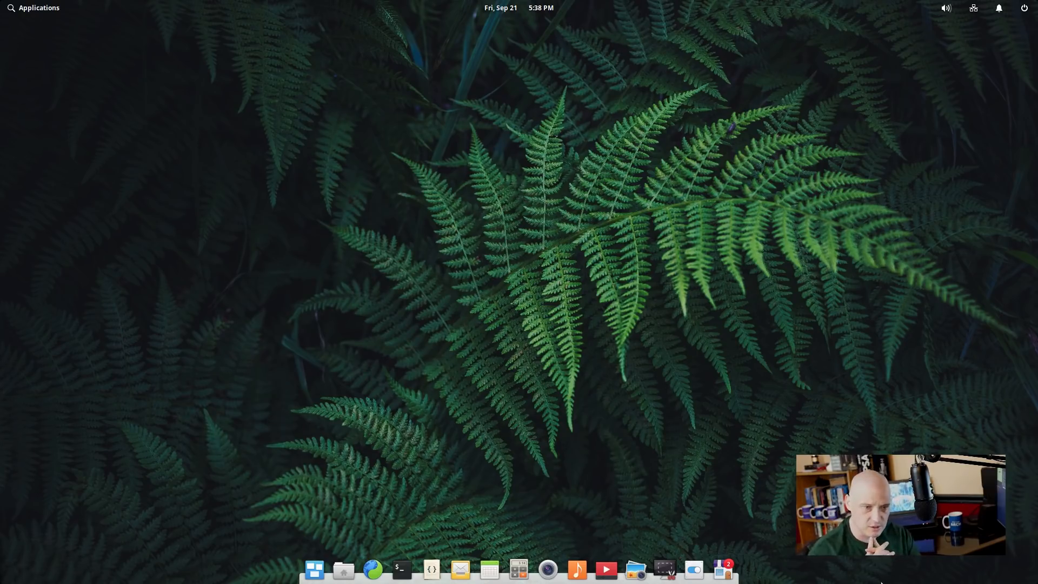
mouse_move(596, 495)
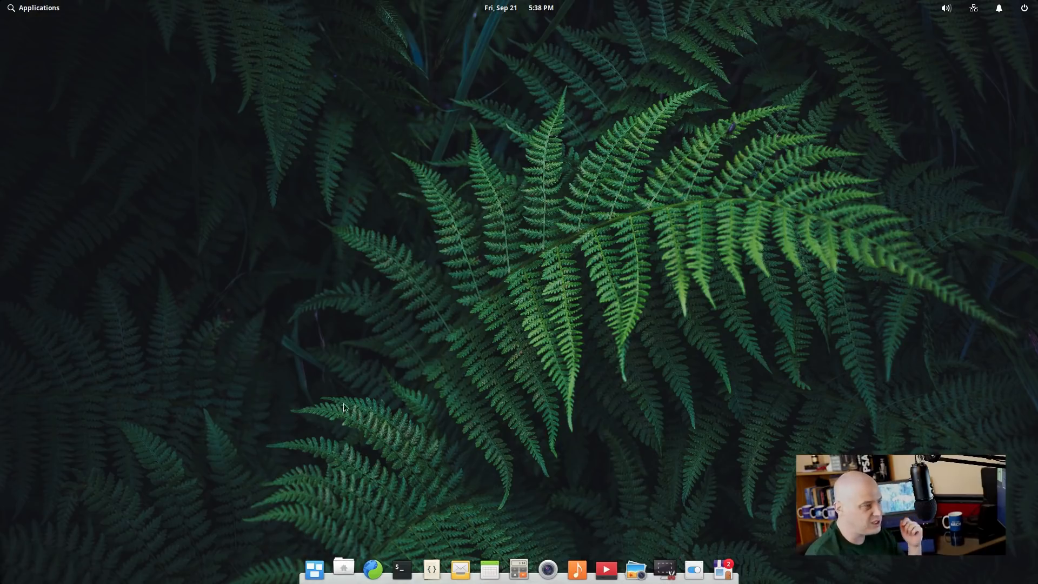
Launch AppCenter from the dock to its home page of categories.
left_click(342, 569)
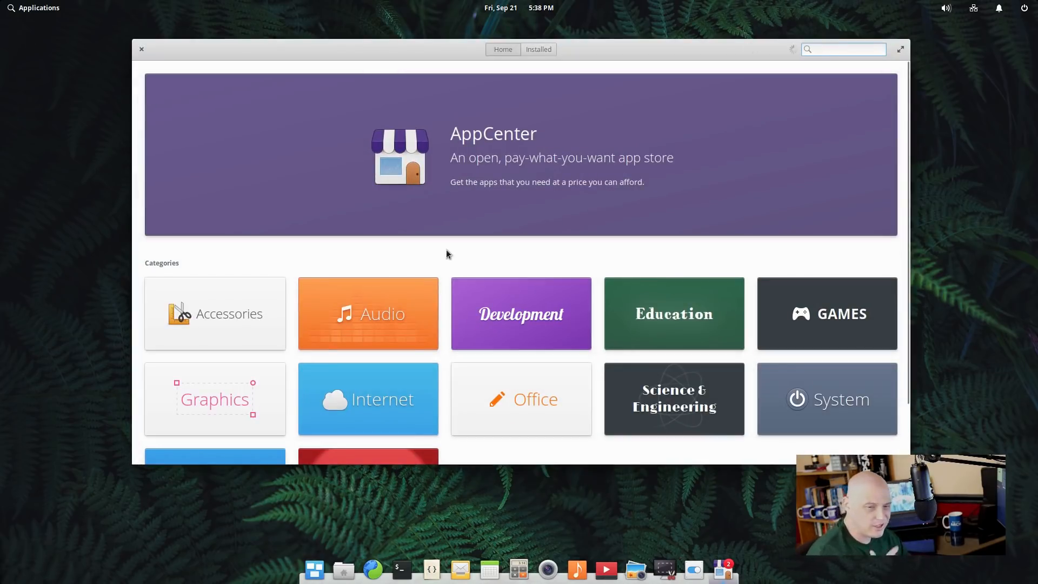
Search AppCenter for 'htop', clear the search, and scroll to the Categories section.
left_click(843, 49)
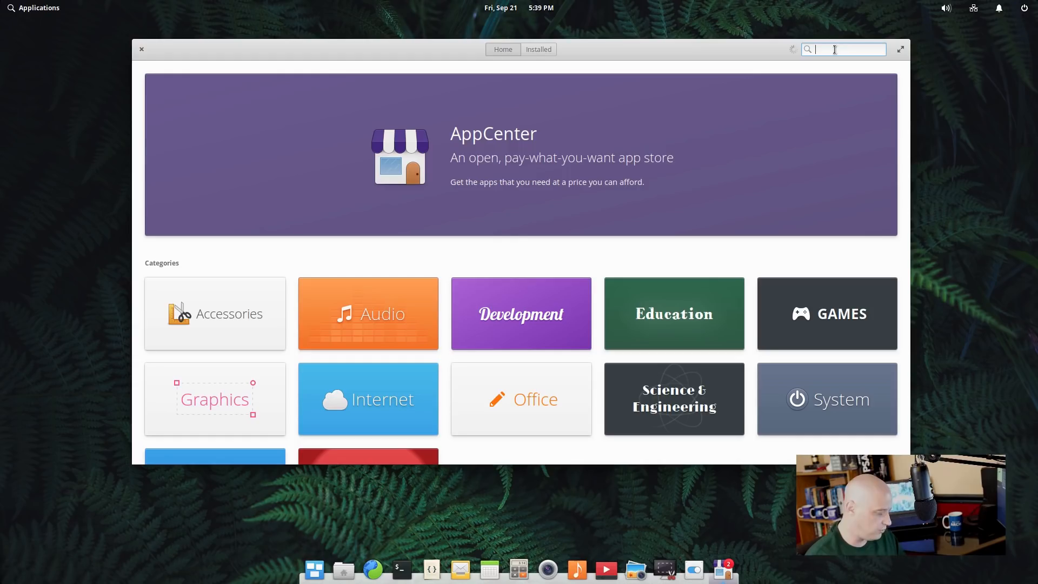
type("htop")
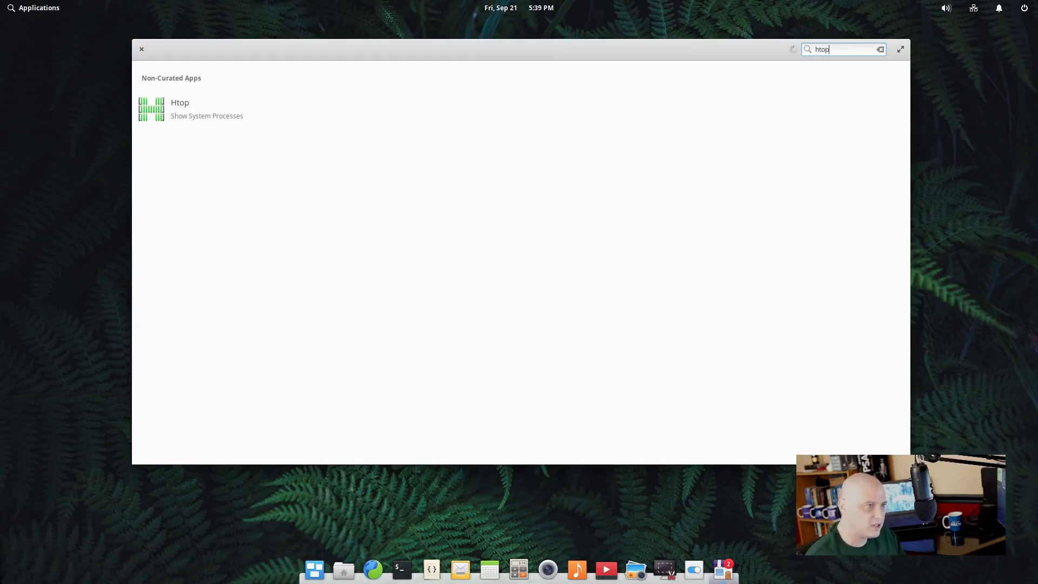
key("Backspace")
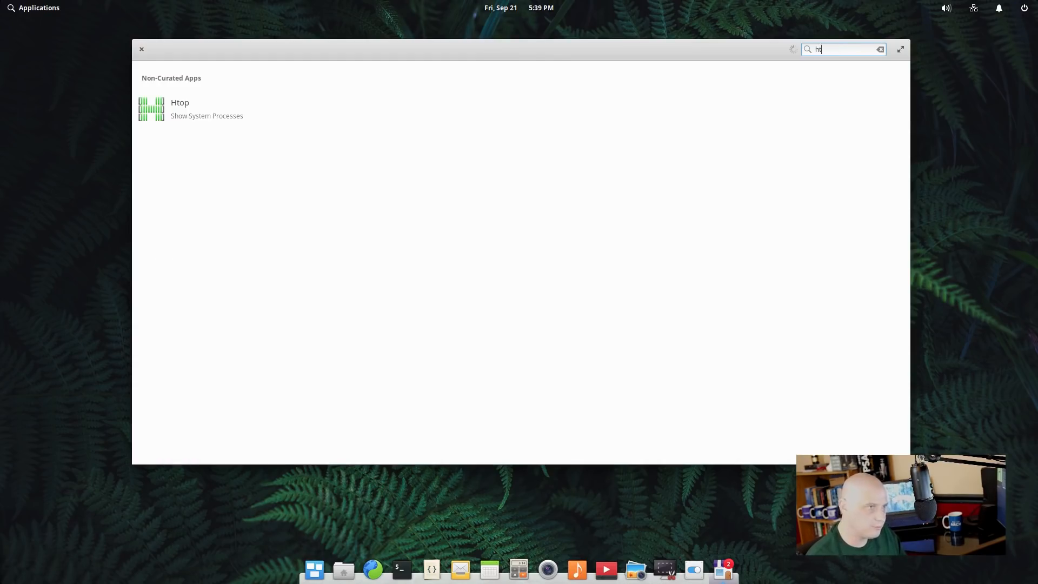
left_click(879, 49)
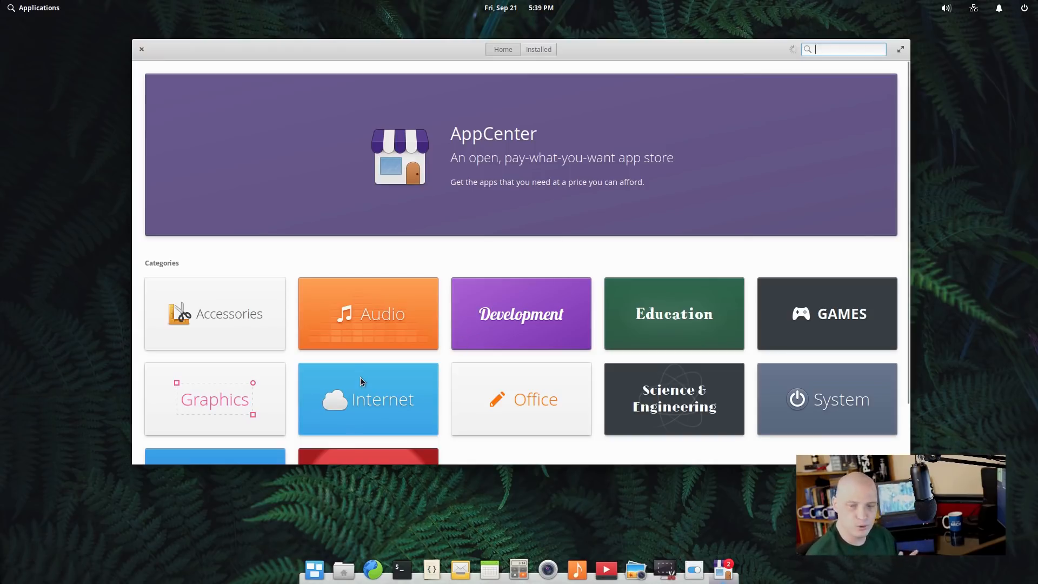
scroll("down", 3)
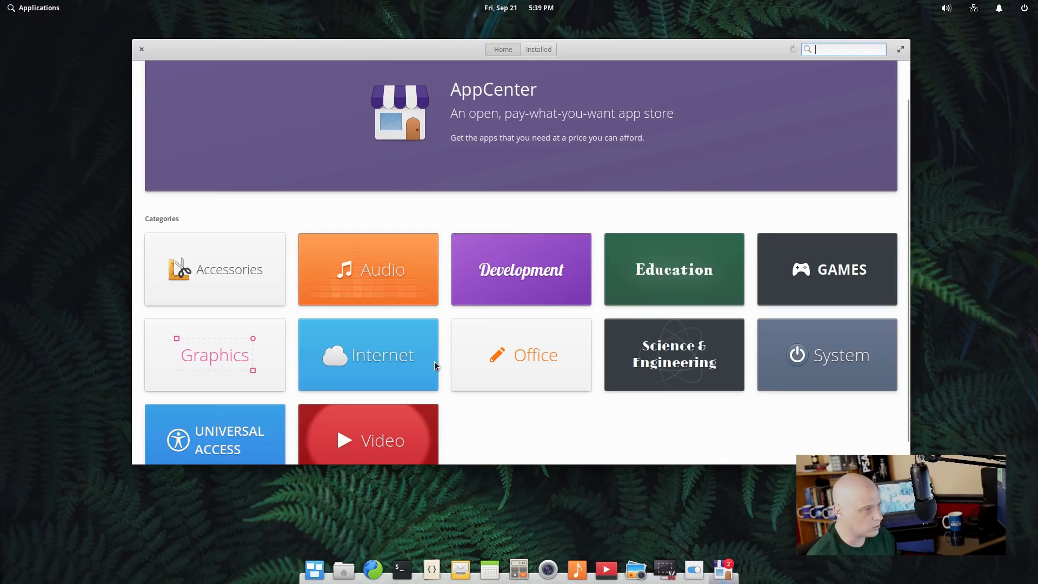
mouse_move(376, 294)
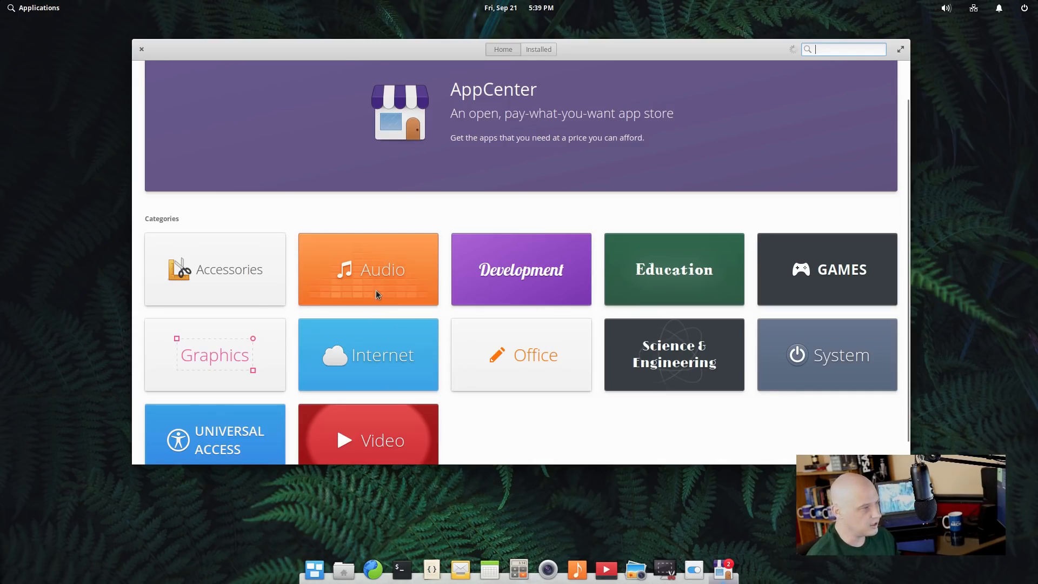
Enter the Audio category, scroll its app list, and select Audacious.
left_click(367, 269)
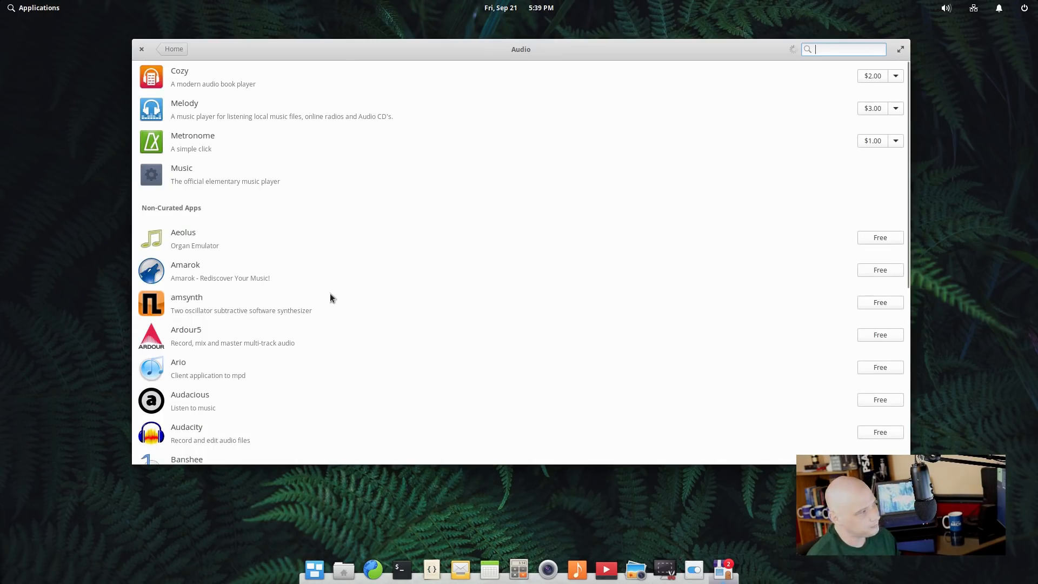
scroll("down", 3)
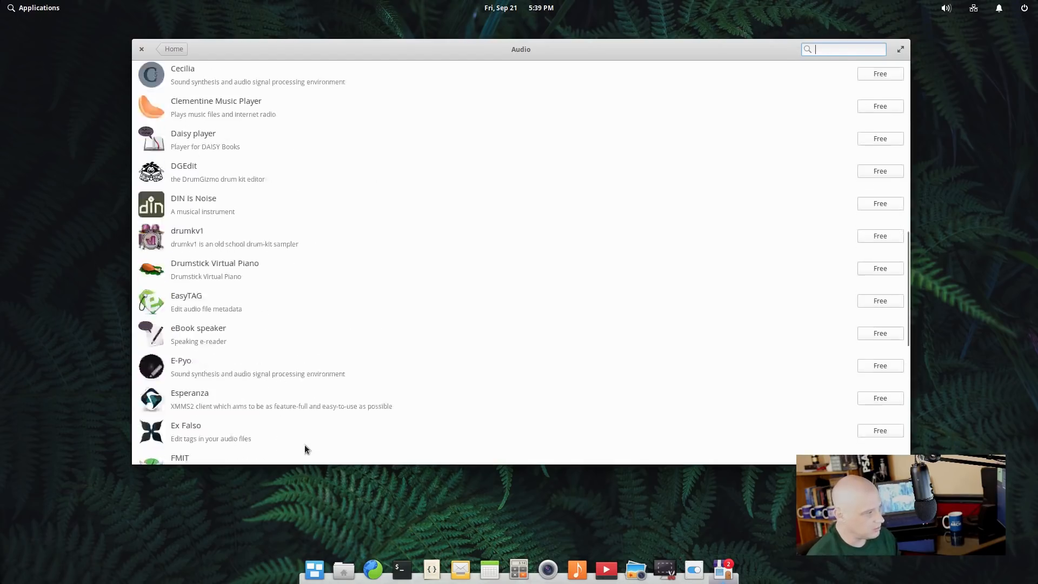
scroll("down", 3)
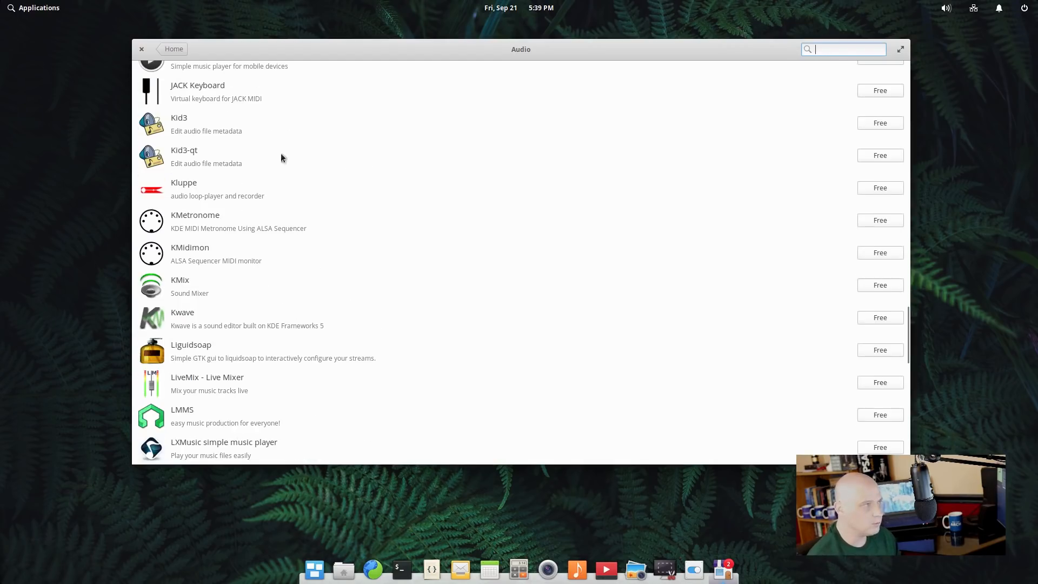
mouse_move(264, 242)
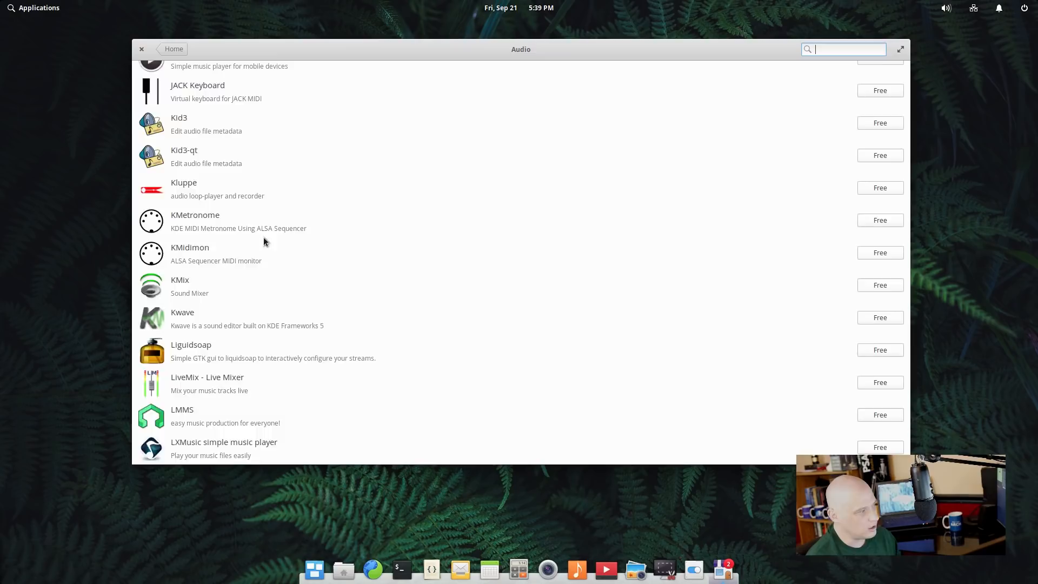
scroll("down", 3)
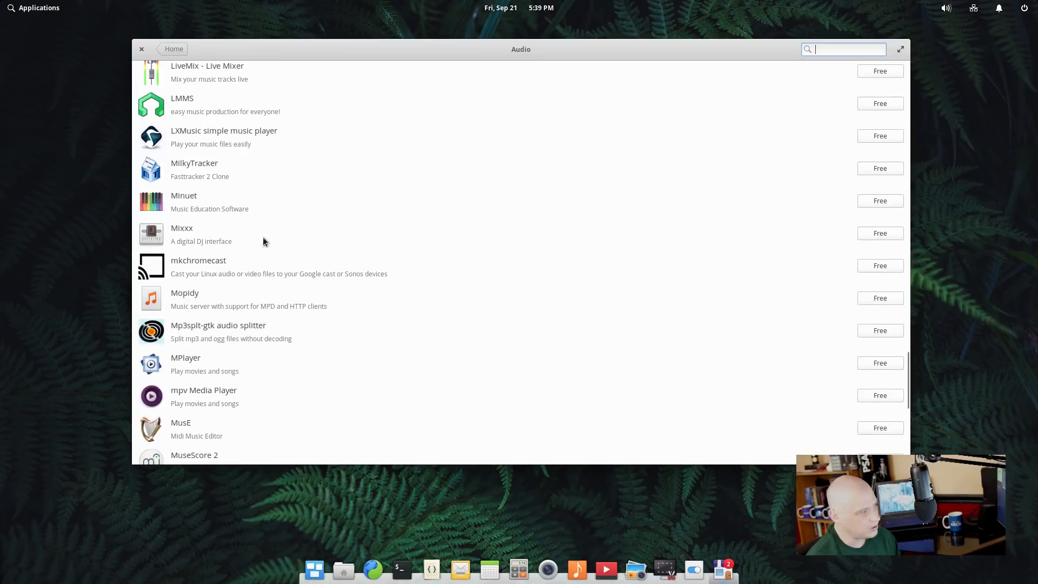
scroll("down", 3)
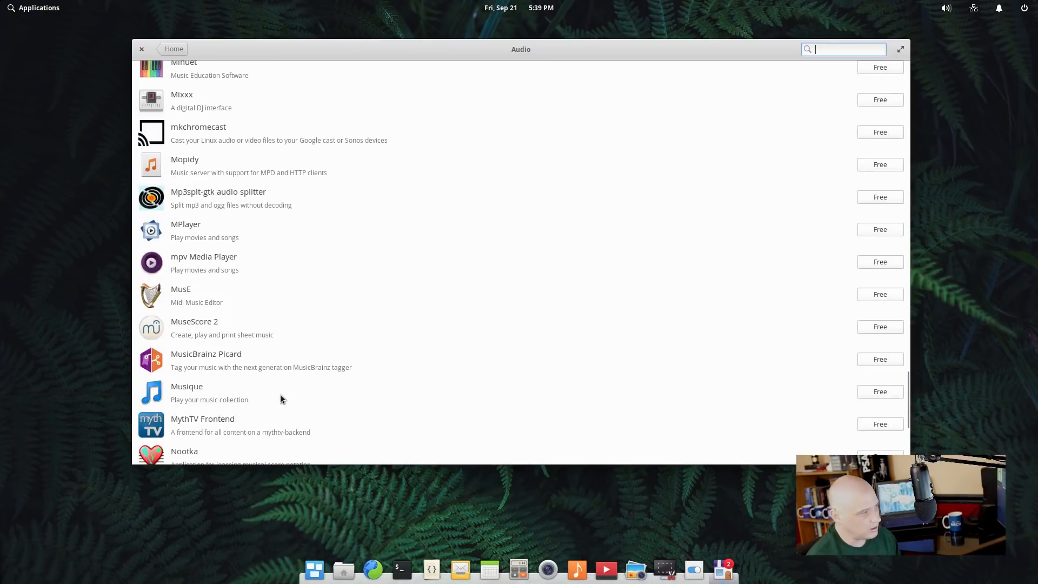
scroll("down", 3)
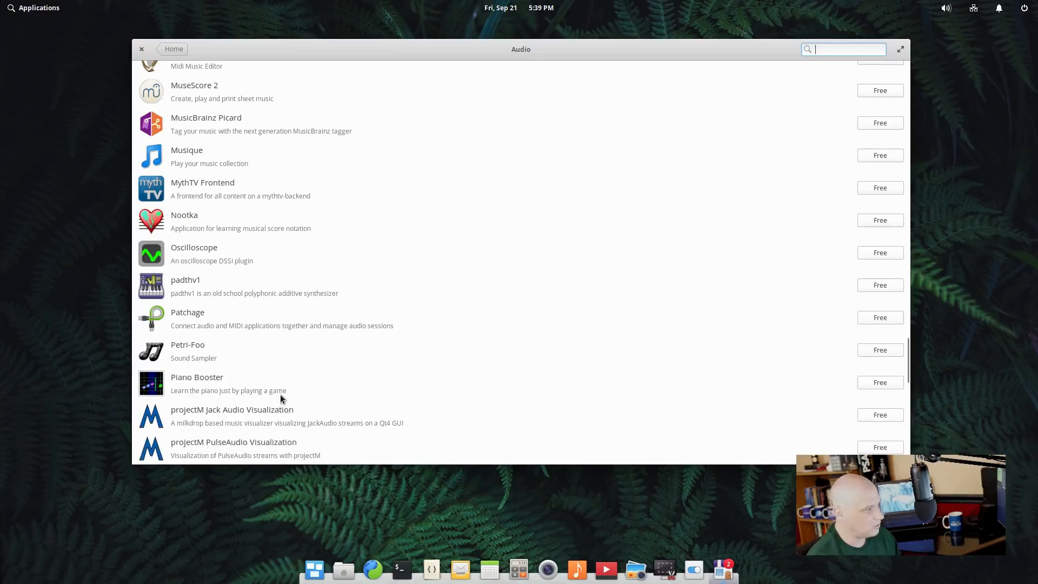
scroll("down", 3)
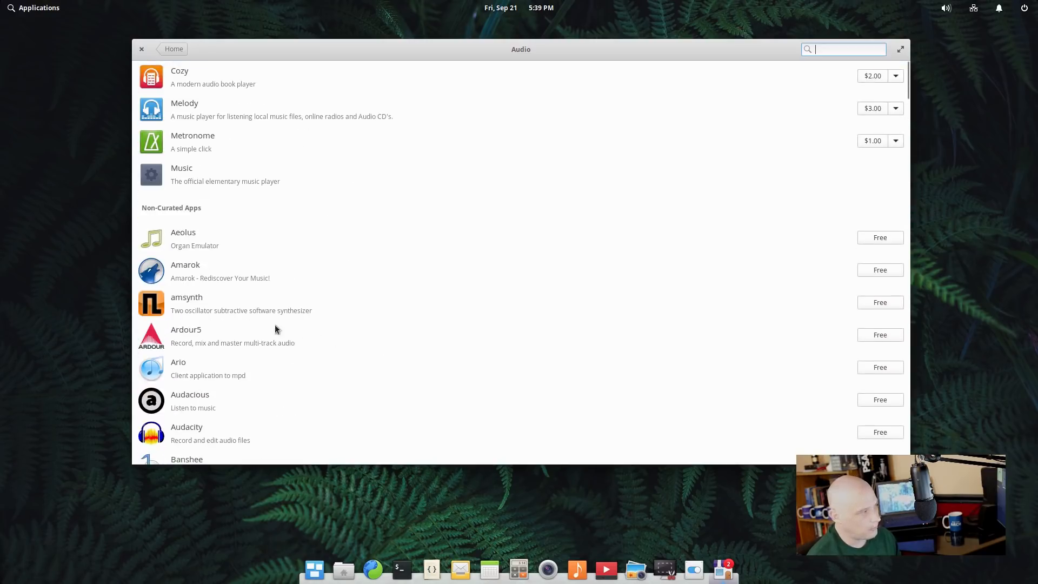
left_click(190, 400)
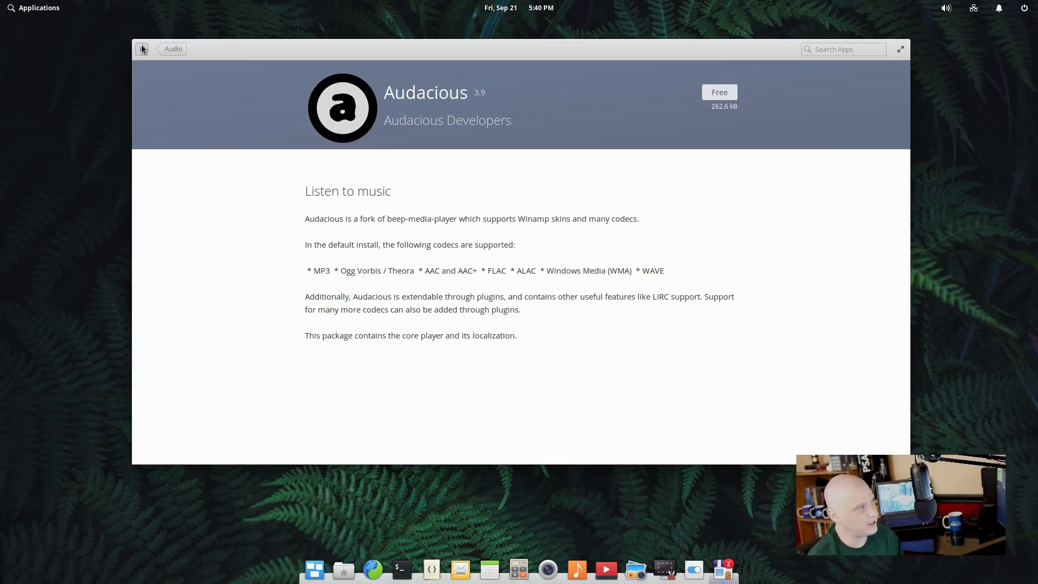
Leave the Audacious page and reopen the Audio category to reach Cozy.
left_click(142, 48)
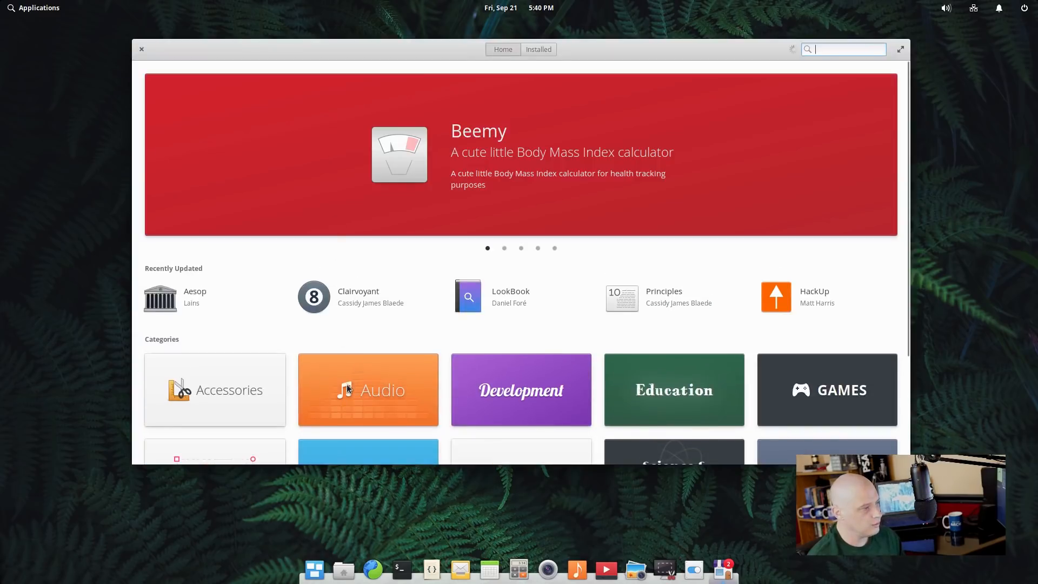
left_click(367, 389)
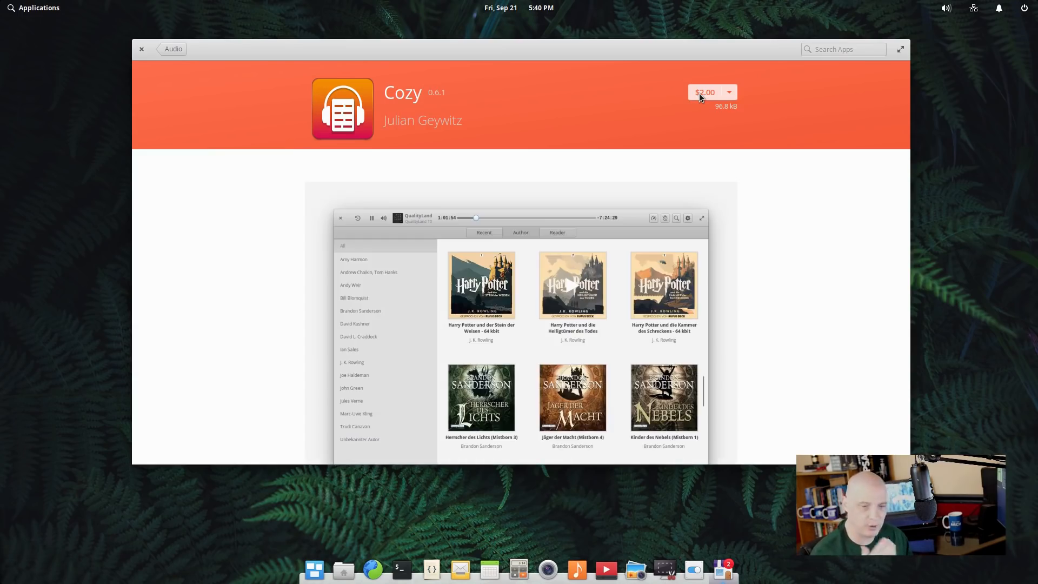
Open and cancel Cozy's $2.00 payment form, then set its custom price to 0 (Free).
left_click(705, 92)
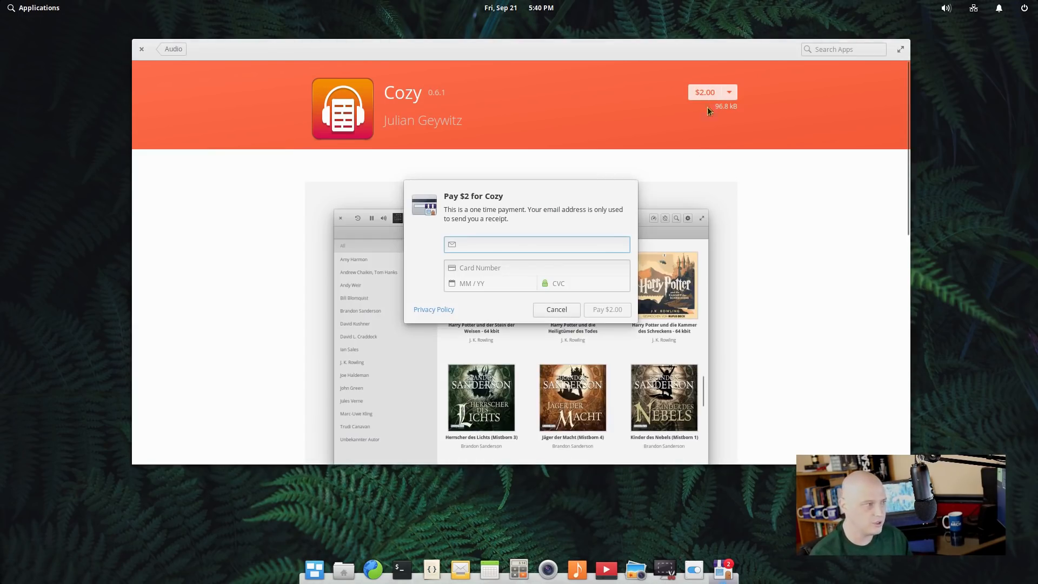
left_click(536, 244)
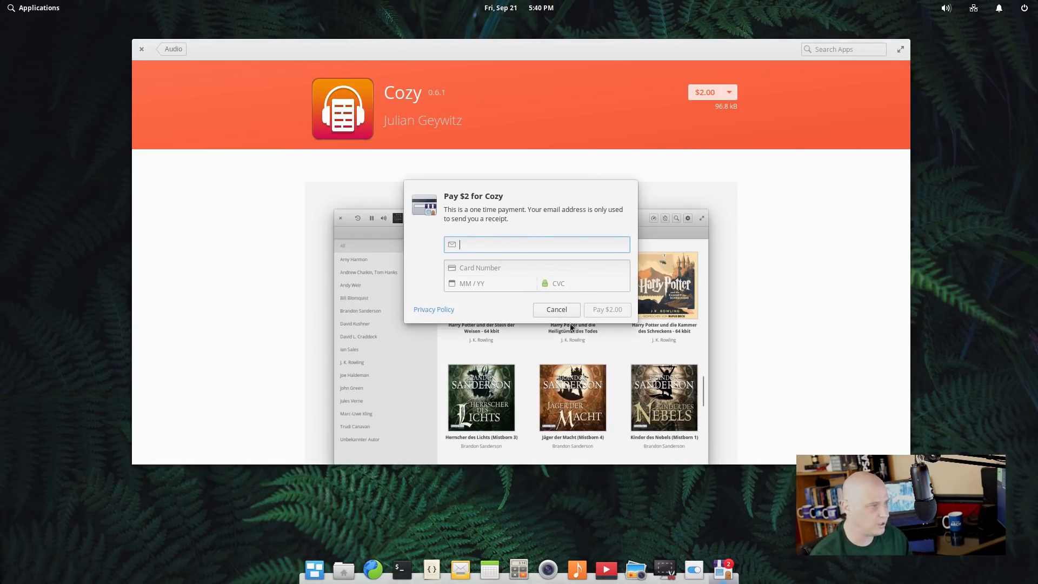
left_click(555, 309)
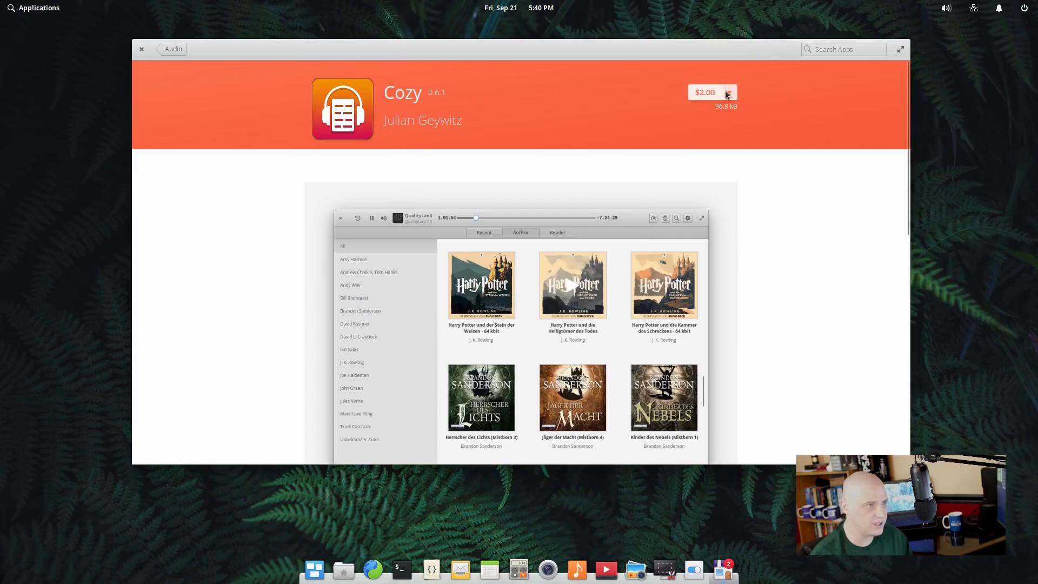
left_click(728, 92)
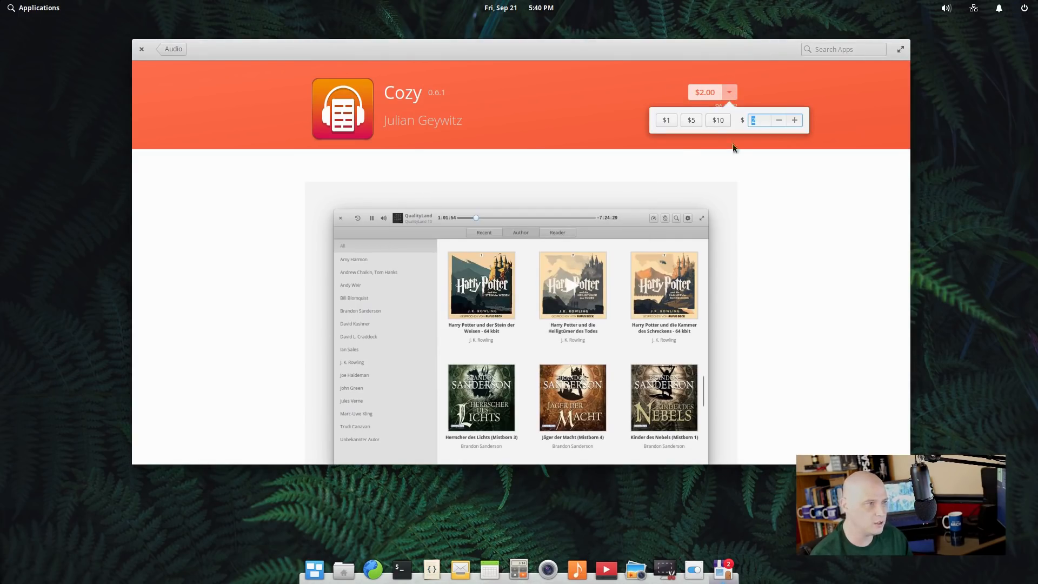
mouse_move(726, 133)
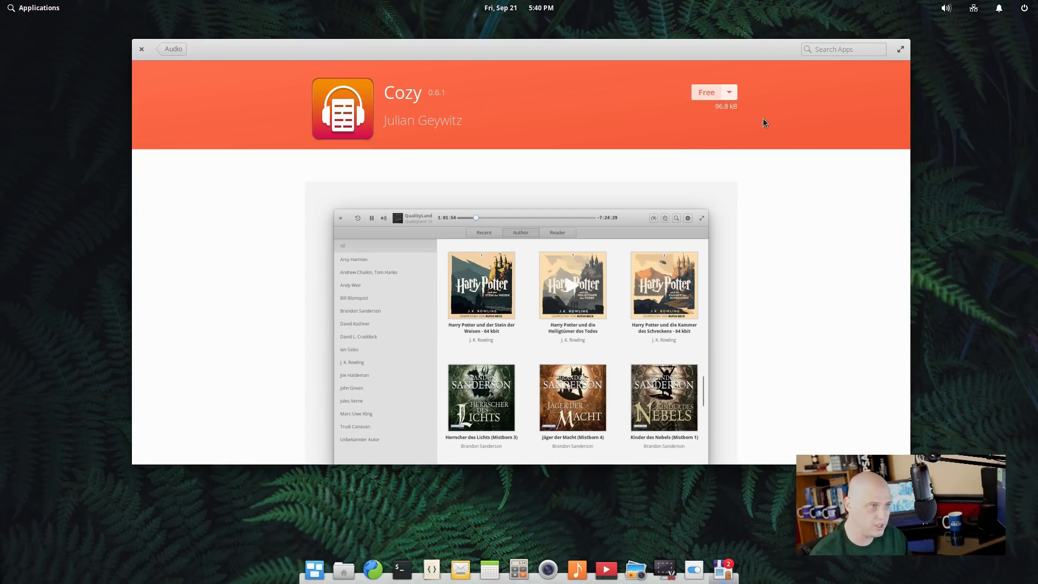
mouse_move(766, 163)
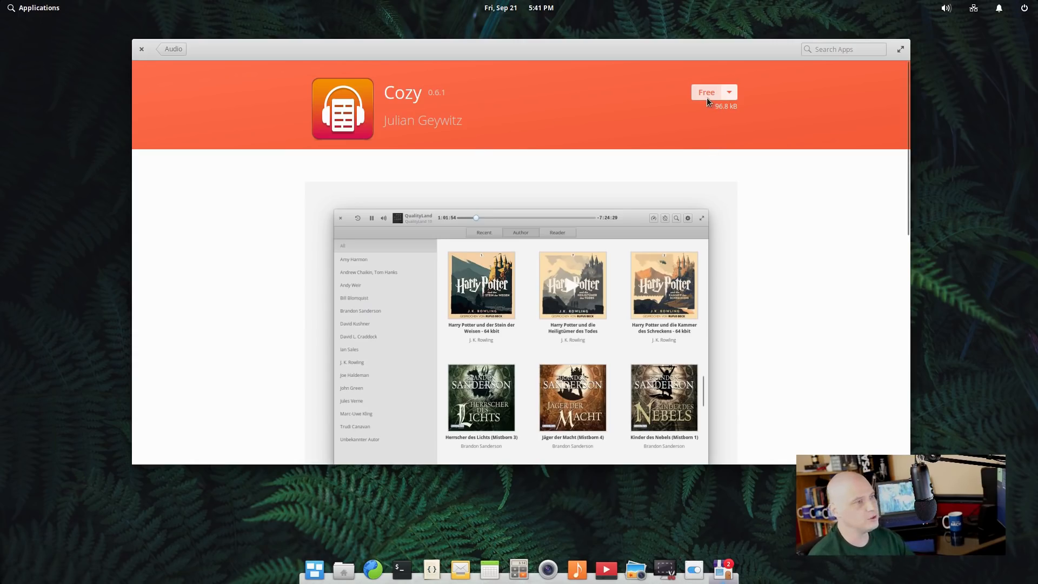
scroll("down", 3)
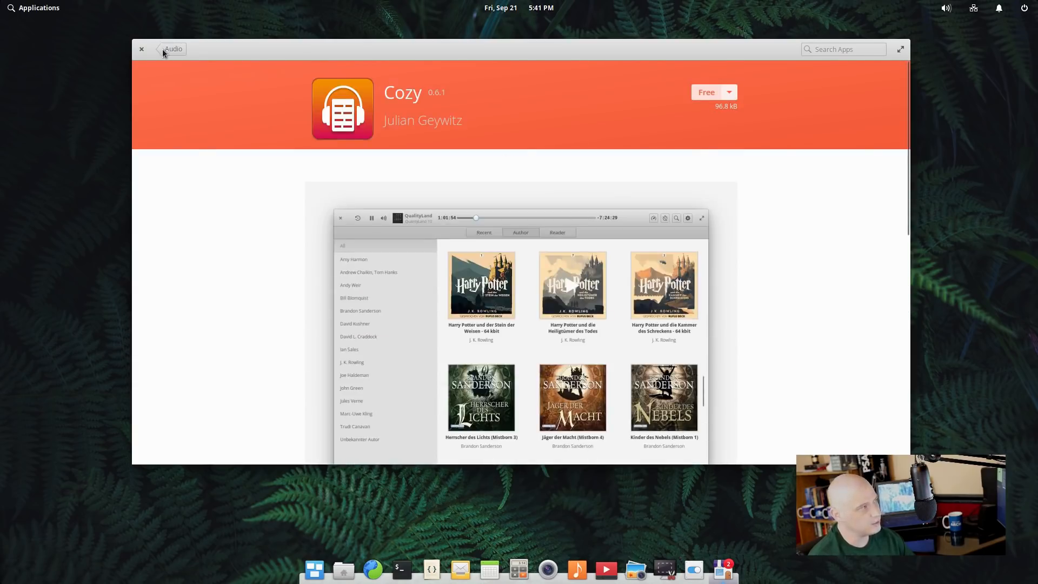
Go back from Cozy's page to the Audio app list.
left_click(156, 49)
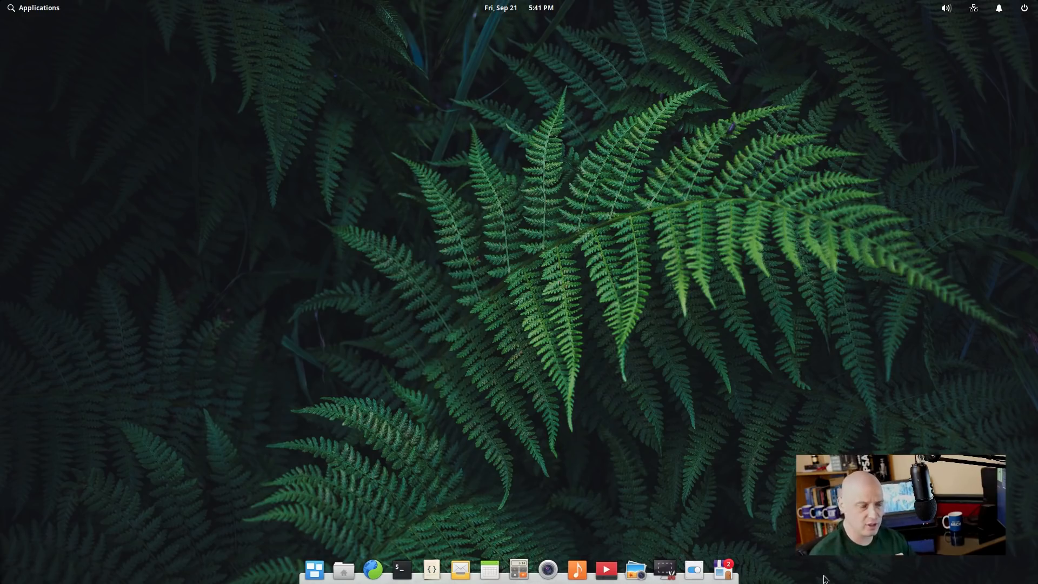
mouse_move(309, 370)
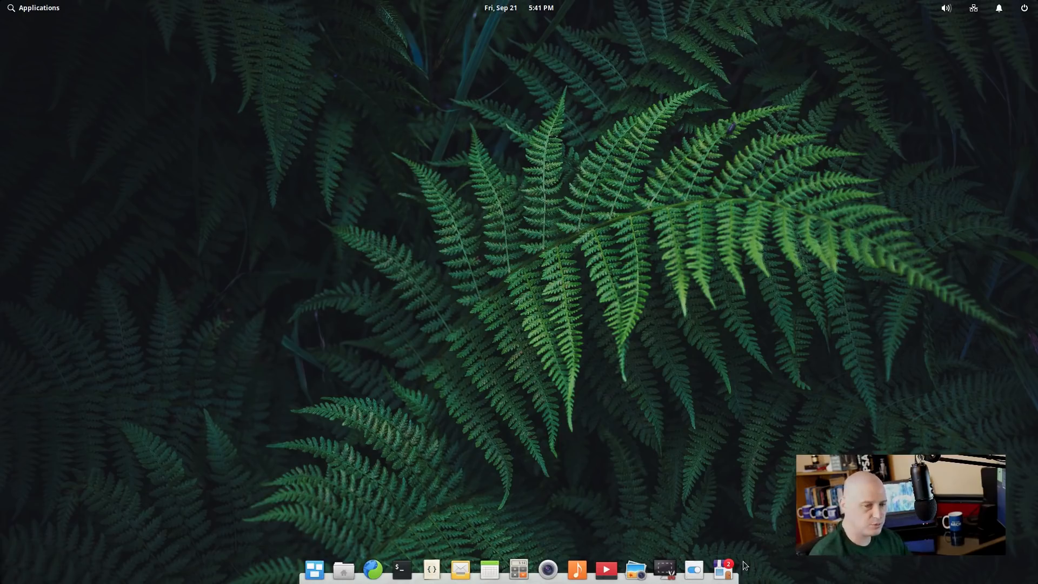
mouse_move(501, 285)
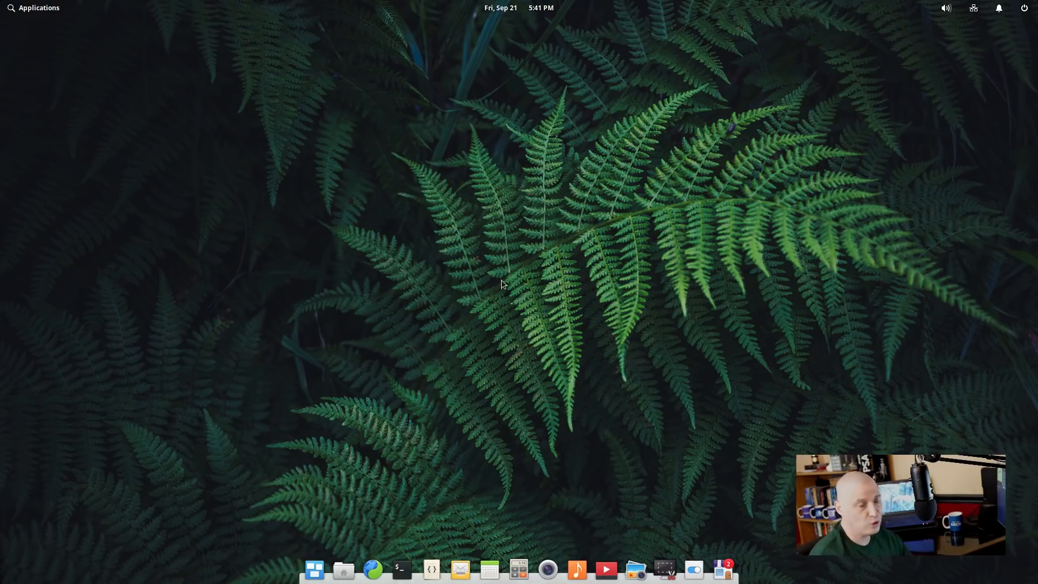
mouse_move(427, 288)
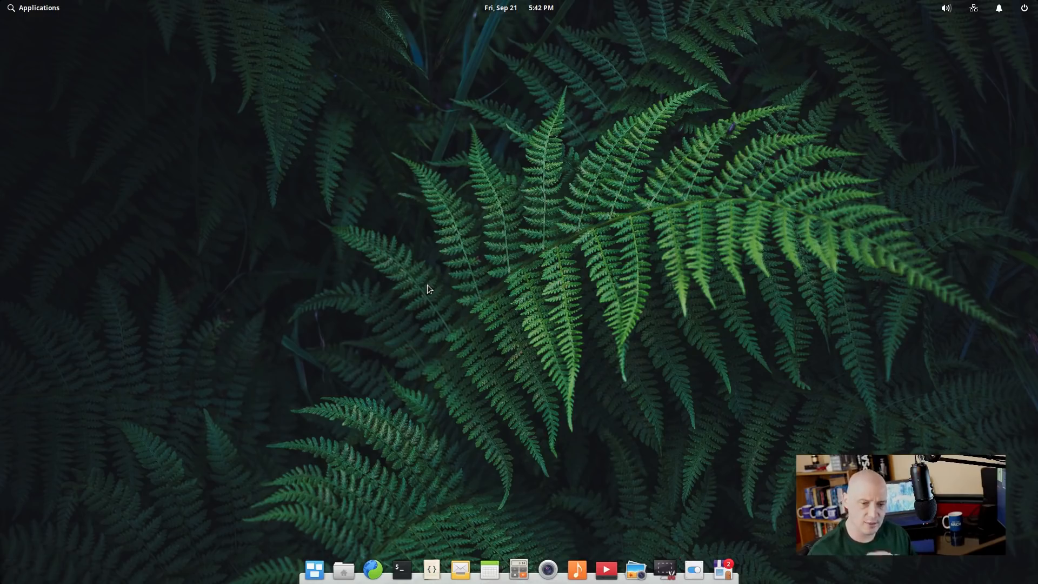
mouse_move(474, 77)
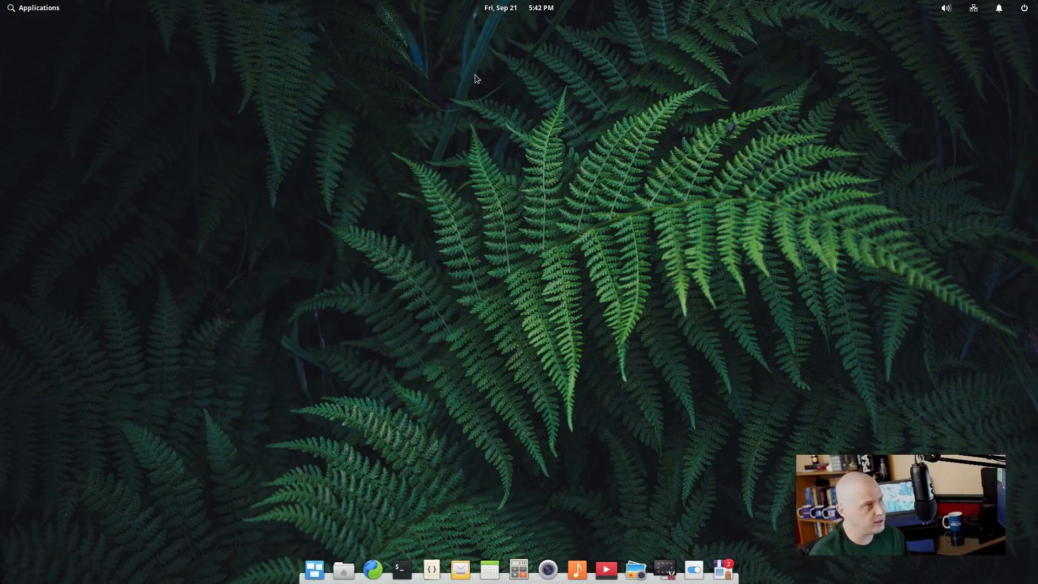
mouse_move(553, 300)
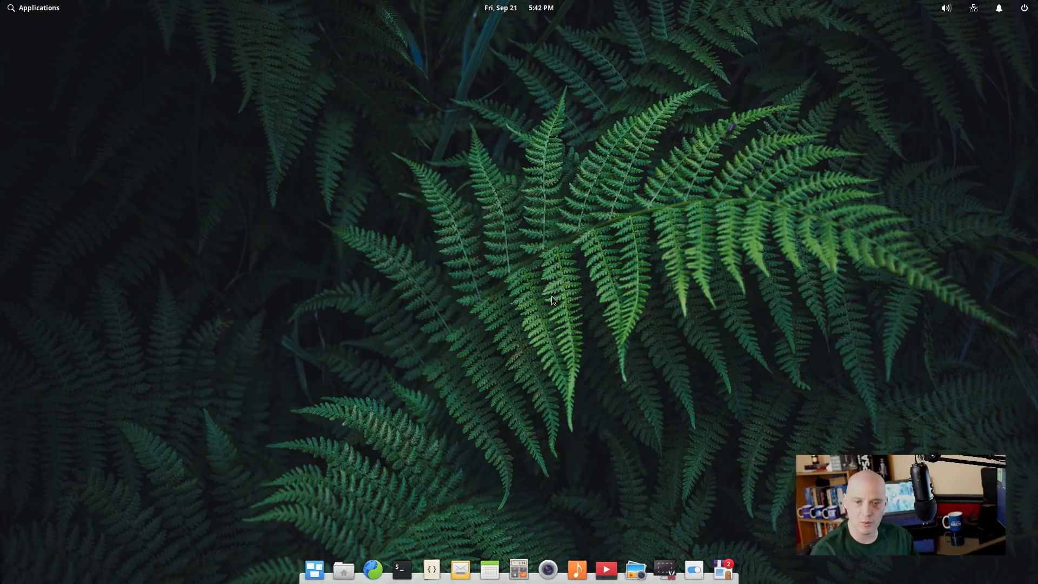
mouse_move(701, 573)
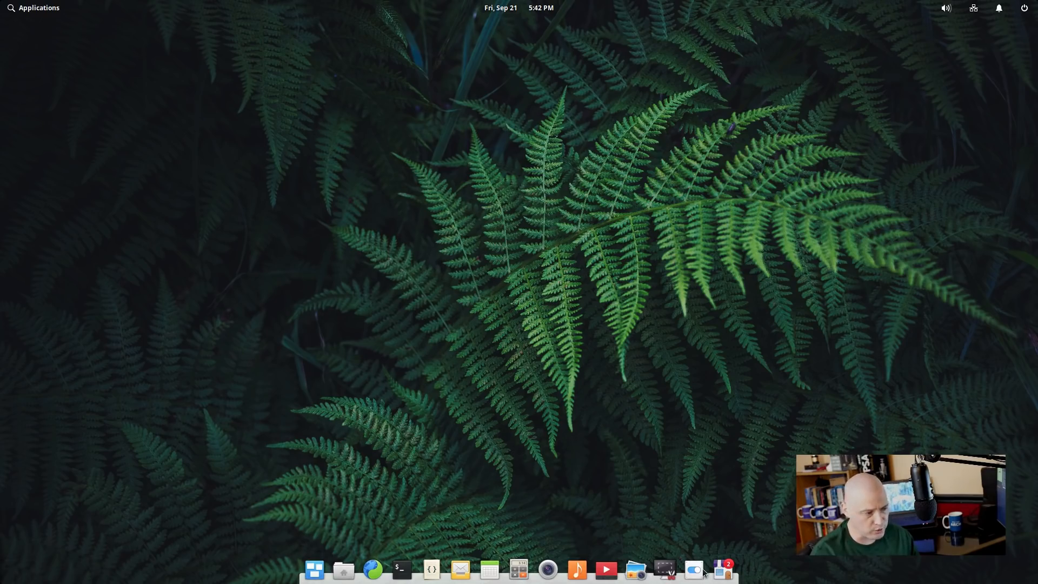
mouse_move(761, 468)
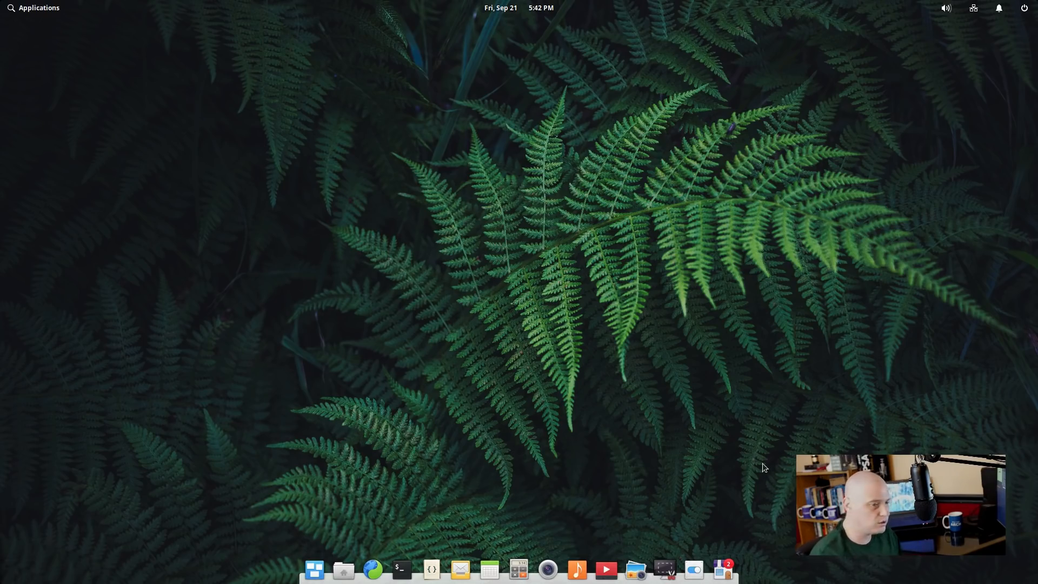